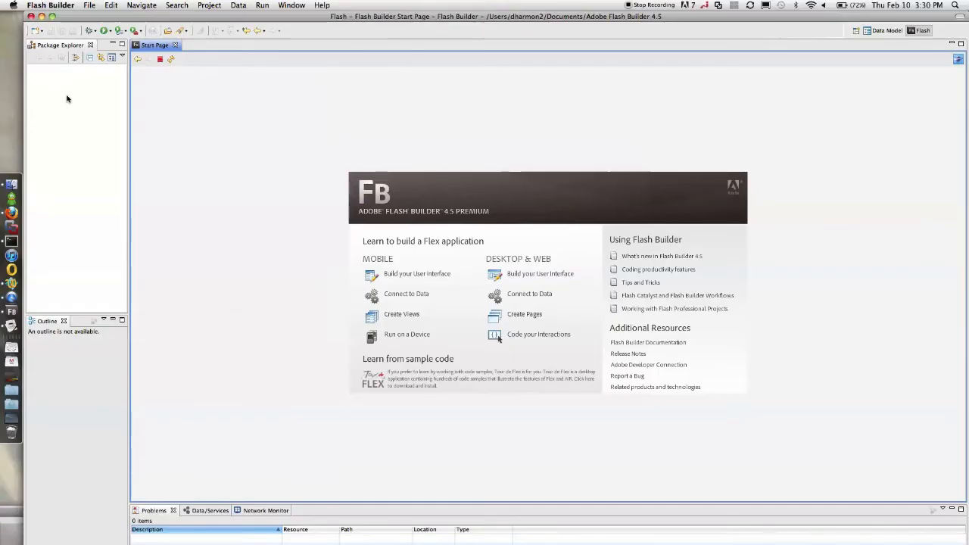
Start a new Flex project named SAP Demo and continue to the server settings
{"action": "right_click", "coordinate": [68, 98]}
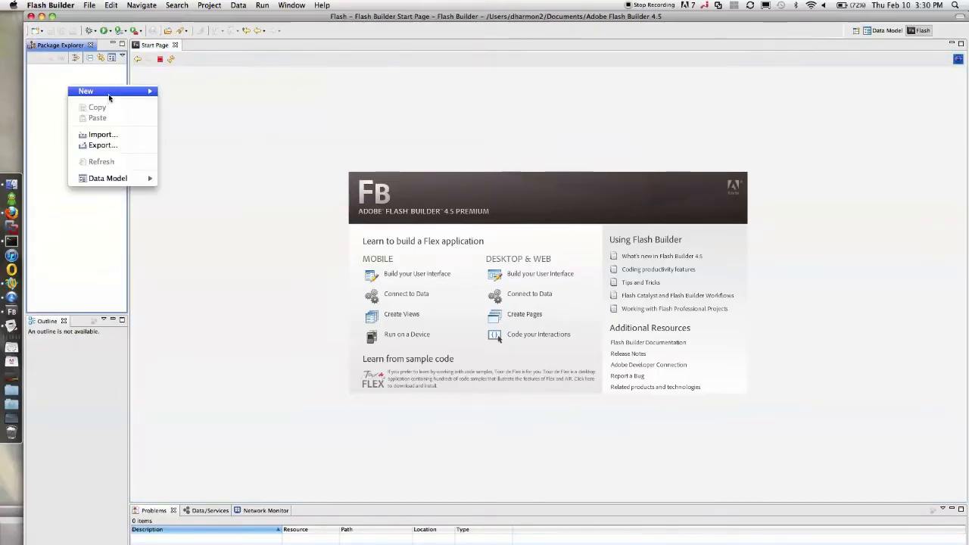
{"action": "left_click", "coordinate": [84, 90]}
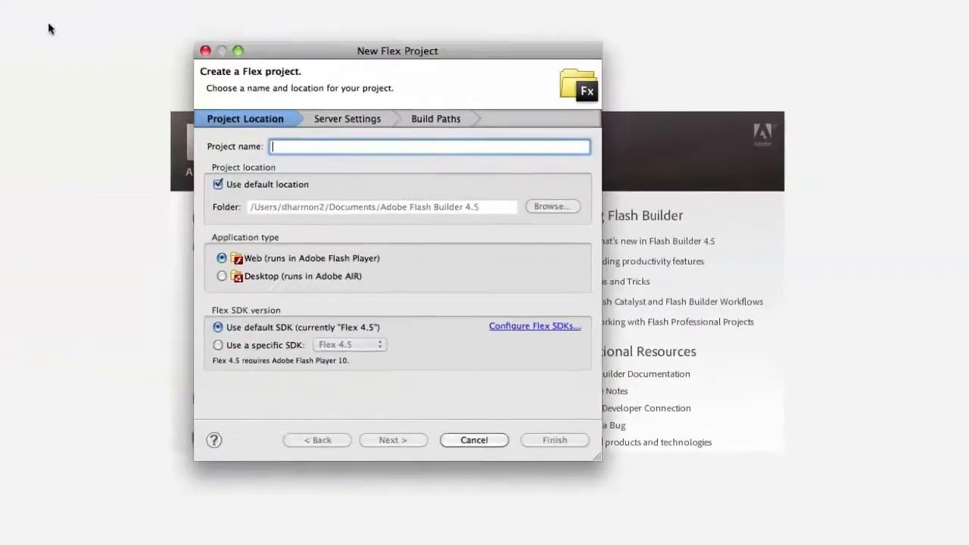
{"action": "type", "text": "SAP"}
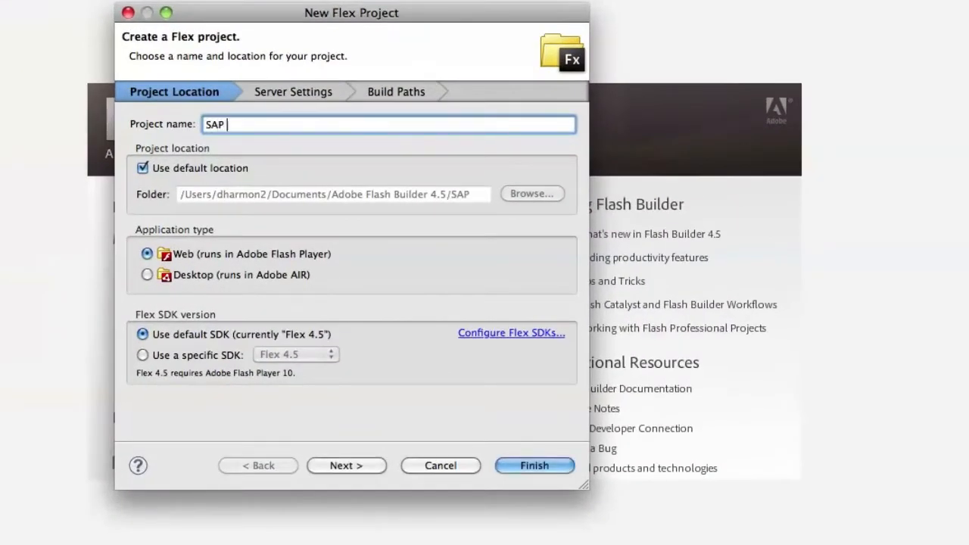
{"action": "type", "text": "Demo"}
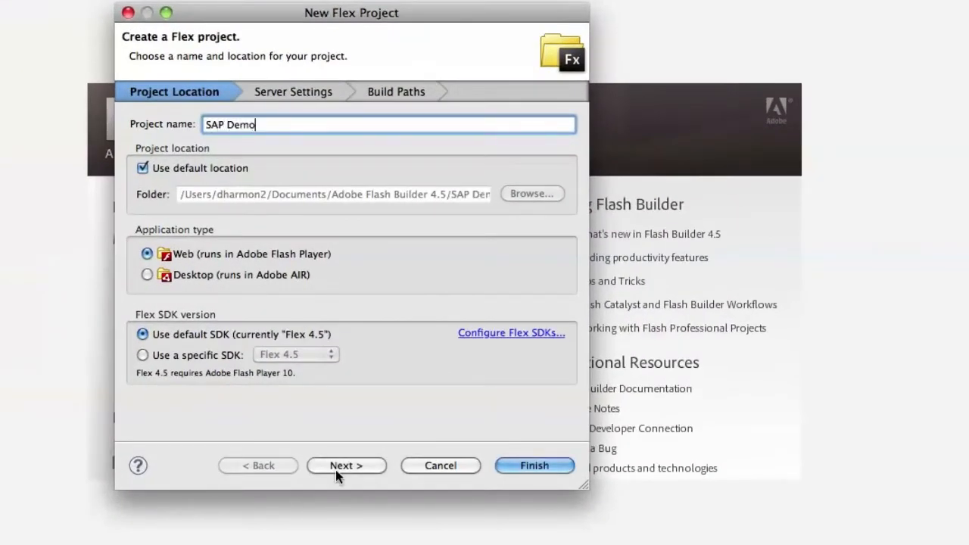
{"action": "left_click", "coordinate": [345, 465]}
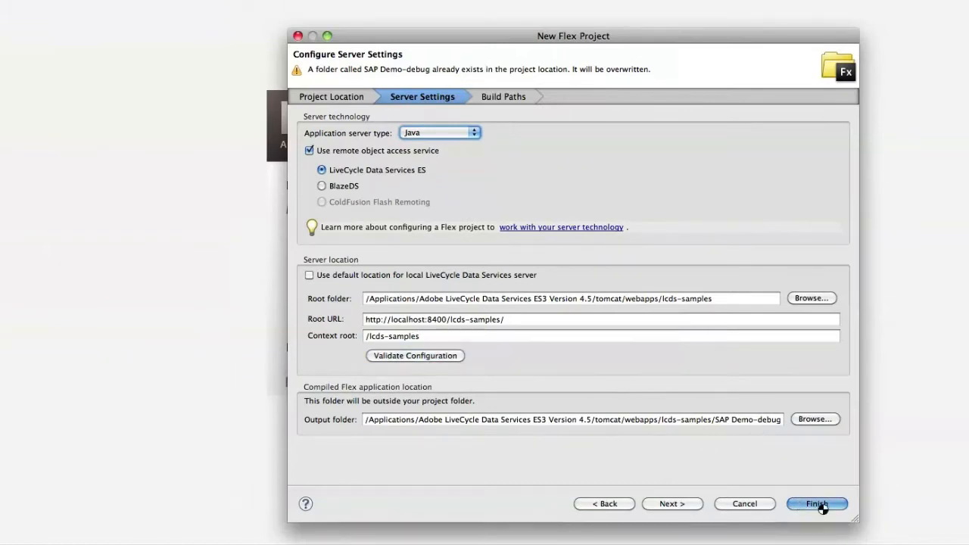
Keep the Java / LiveCycle Data Services ES server settings and finish creating the project
{"action": "left_click", "coordinate": [818, 503]}
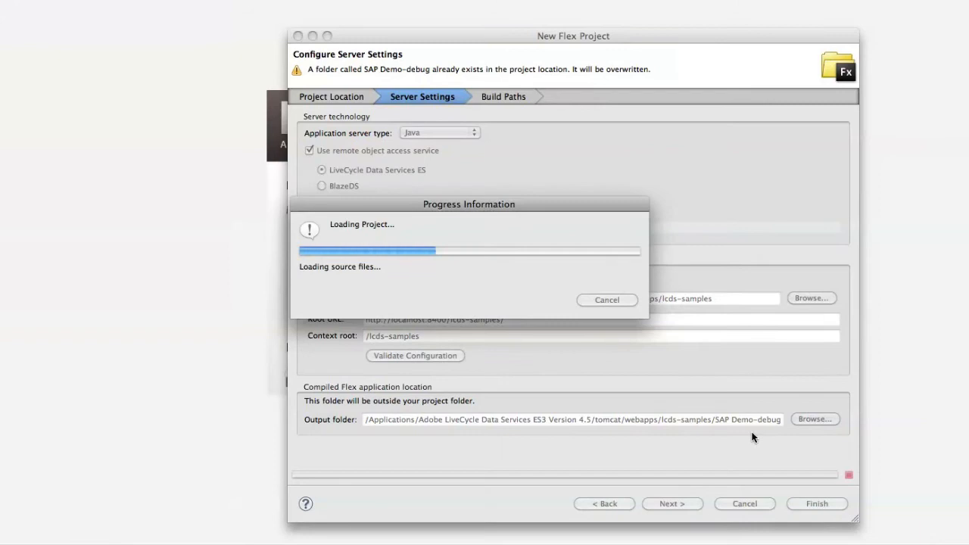
{"action": "mouse_move", "coordinate": [378, 156]}
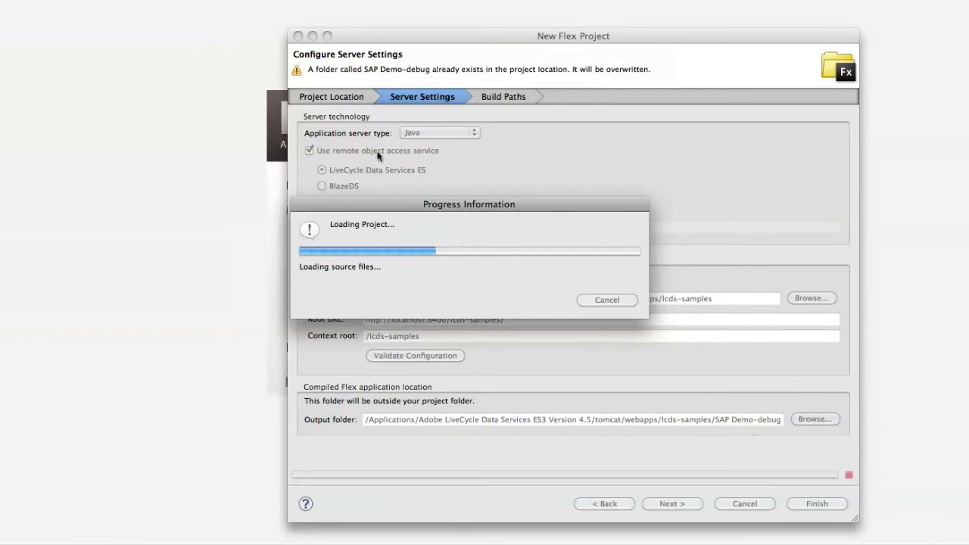
{"action": "left_click", "coordinate": [817, 503]}
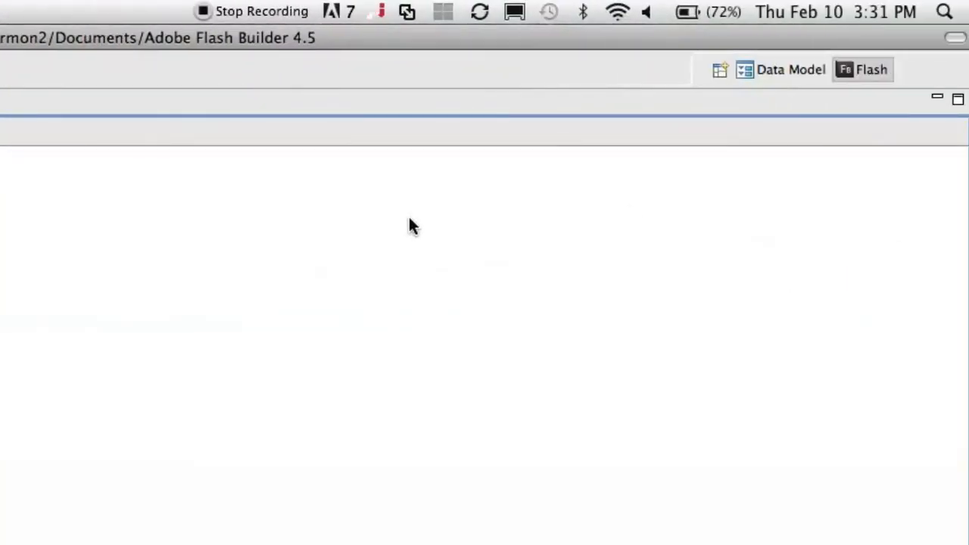
Select the sample-sap server and collapse BAPI_FLIGHT_GETLIST to show its four BAPI functions
{"action": "left_click", "coordinate": [791, 70]}
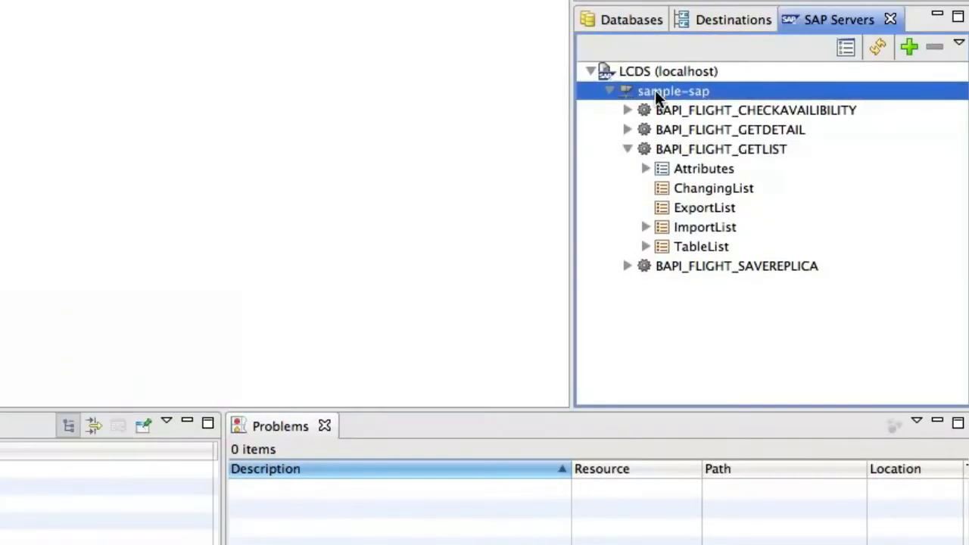
{"action": "mouse_move", "coordinate": [624, 150]}
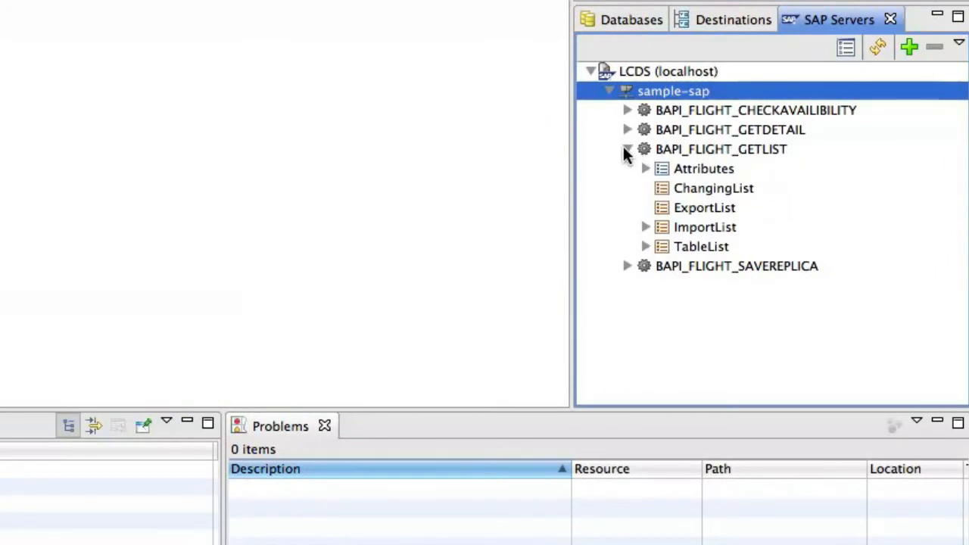
{"action": "left_click", "coordinate": [627, 150]}
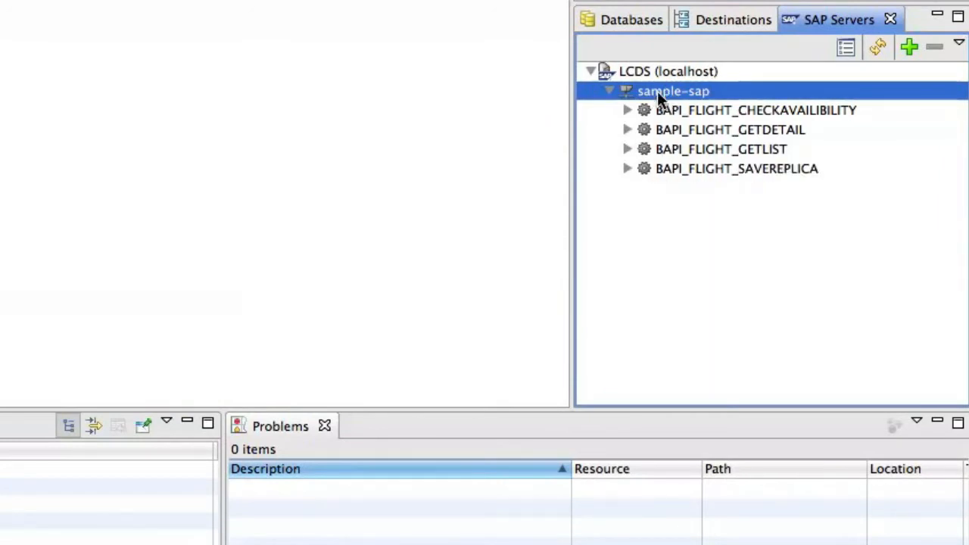
{"action": "mouse_move", "coordinate": [876, 89]}
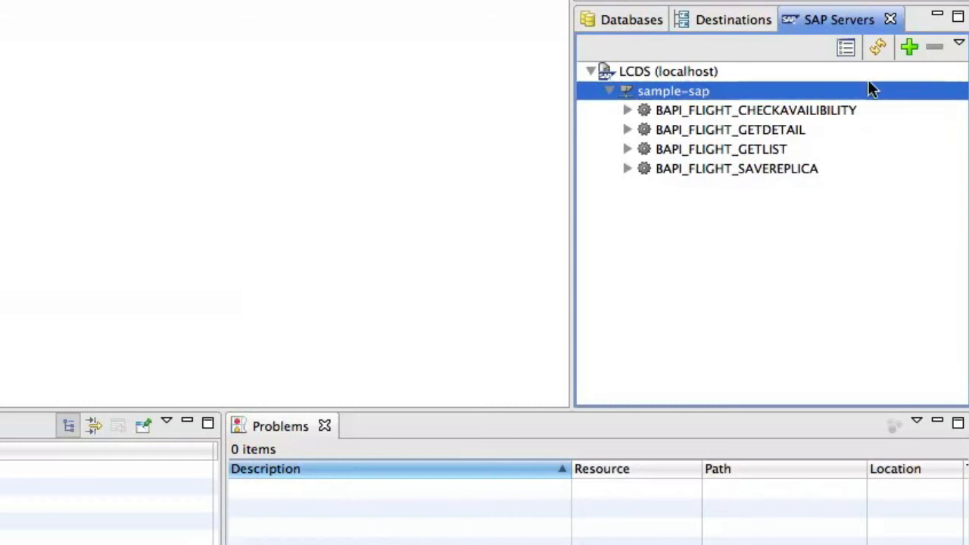
{"action": "left_click", "coordinate": [909, 47]}
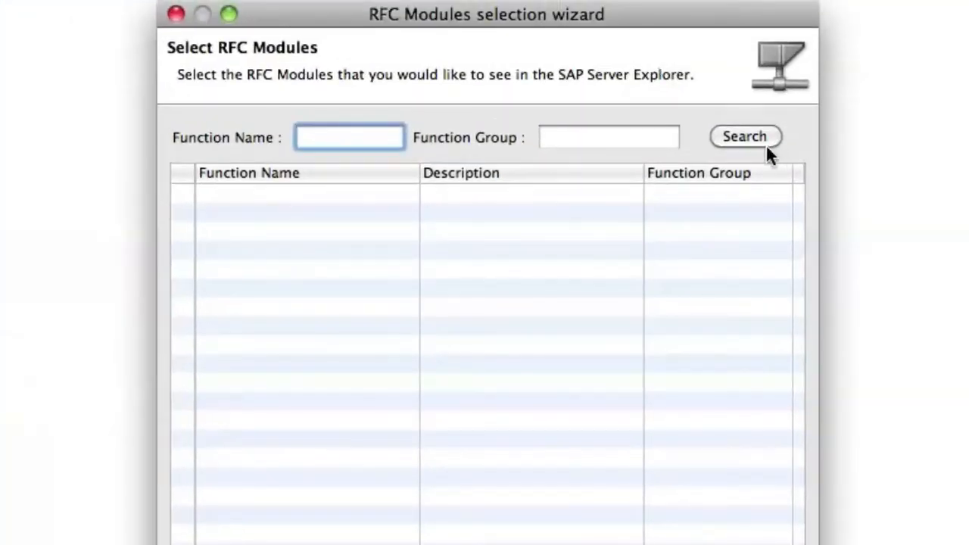
{"action": "mouse_move", "coordinate": [330, 130]}
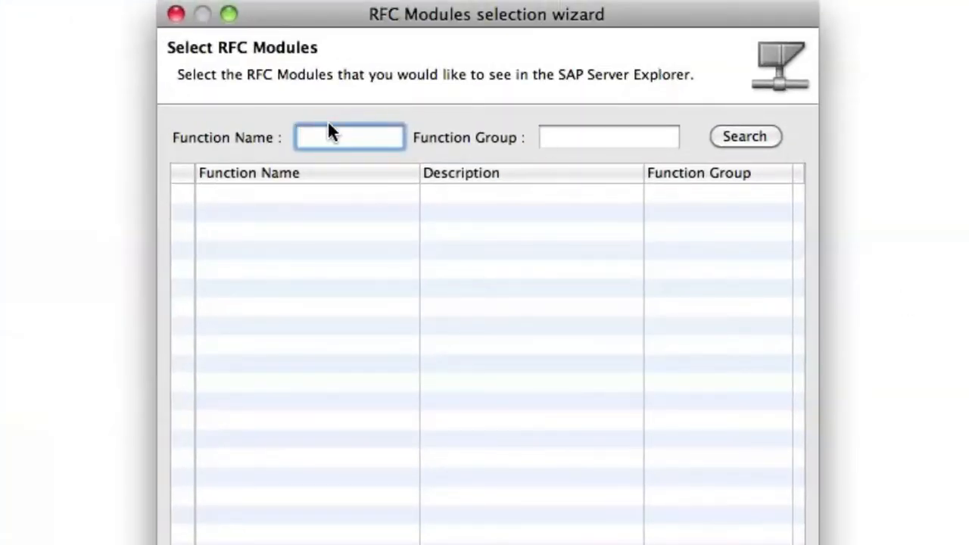
{"action": "type", "text": "BAPI"}
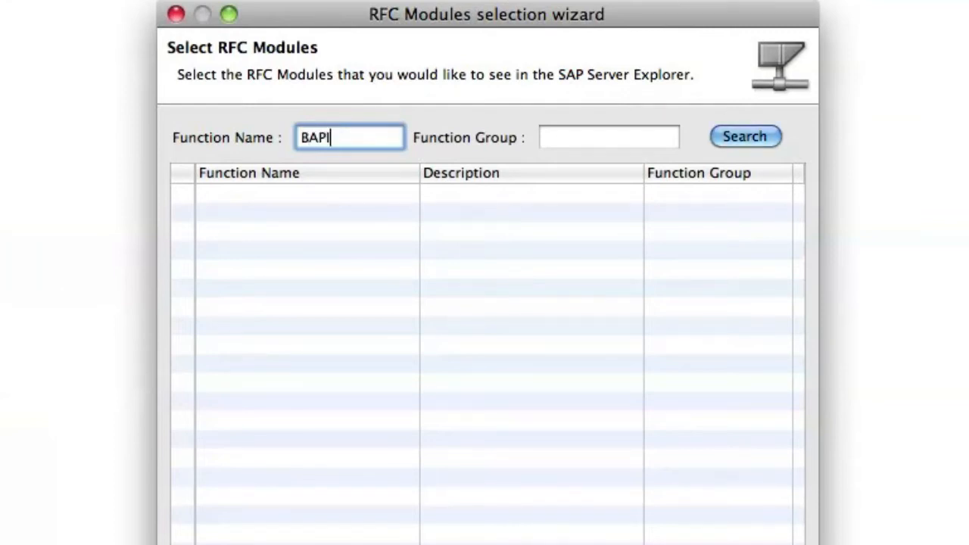
{"action": "type", "text": "_FLI*"}
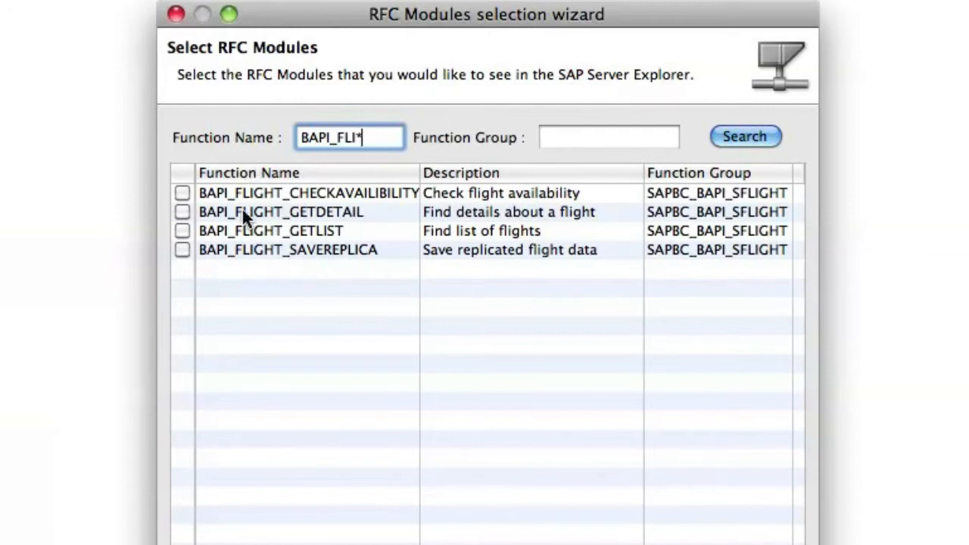
{"action": "mouse_move", "coordinate": [394, 169]}
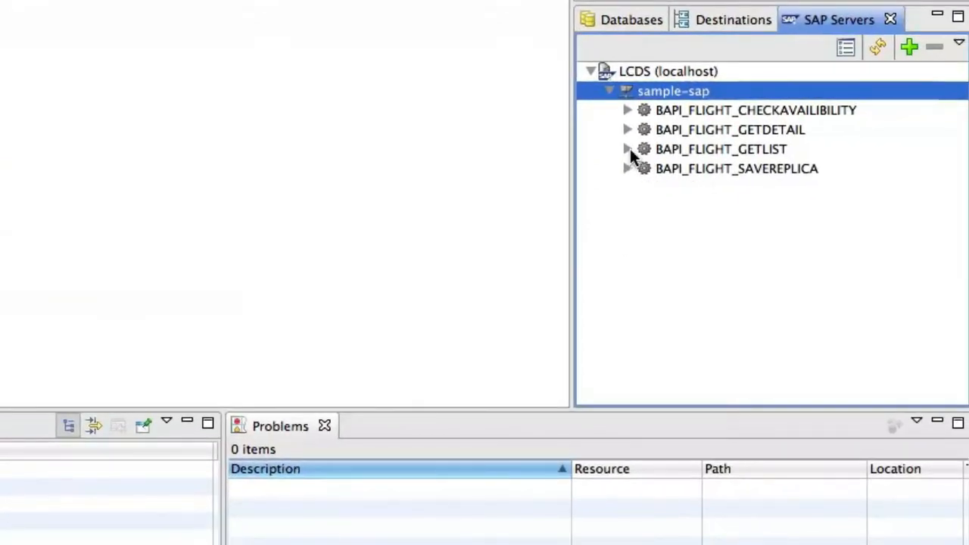
Expand BAPI_FLIGHT_GETLIST to show its parameter lists, then launch its service configuration wizard
{"action": "left_click", "coordinate": [627, 150]}
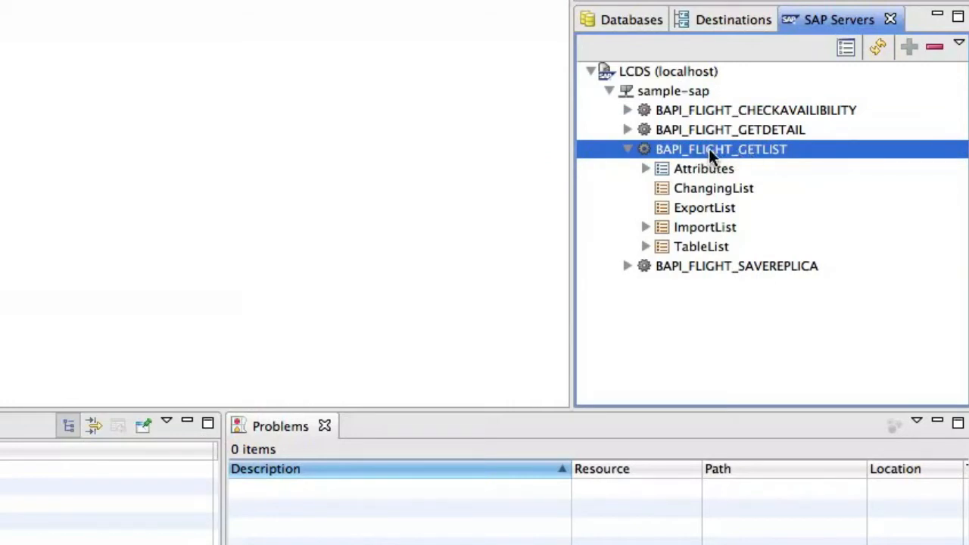
{"action": "mouse_move", "coordinate": [700, 168]}
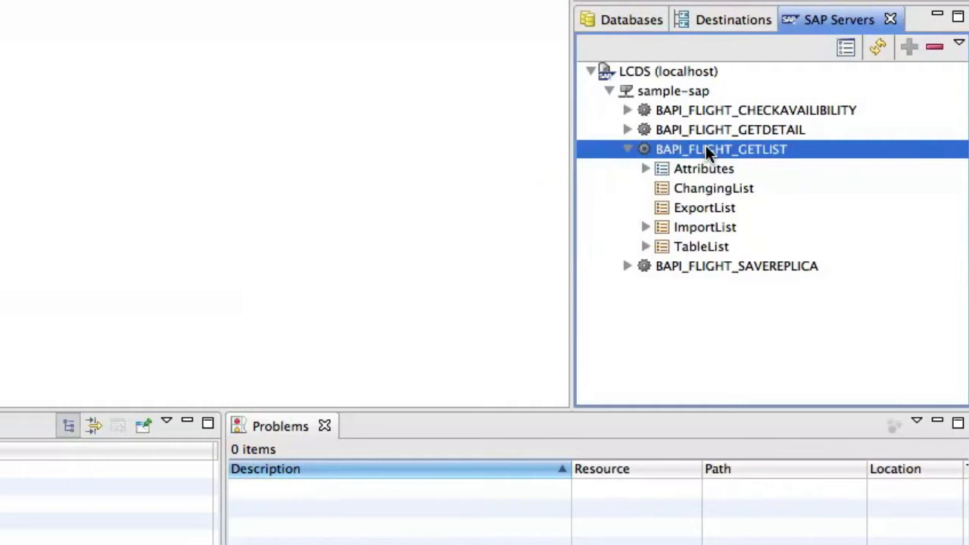
{"action": "left_click", "coordinate": [703, 170]}
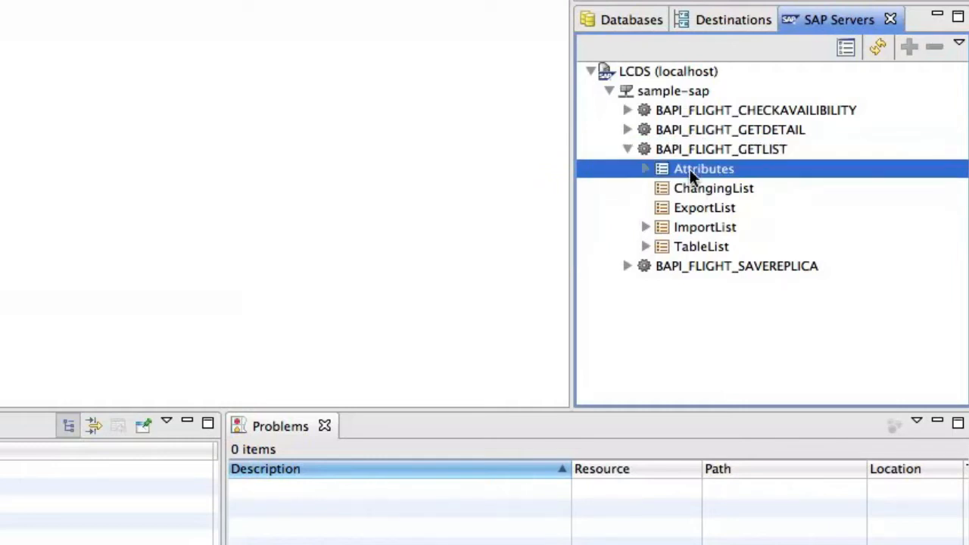
{"action": "left_click", "coordinate": [721, 150]}
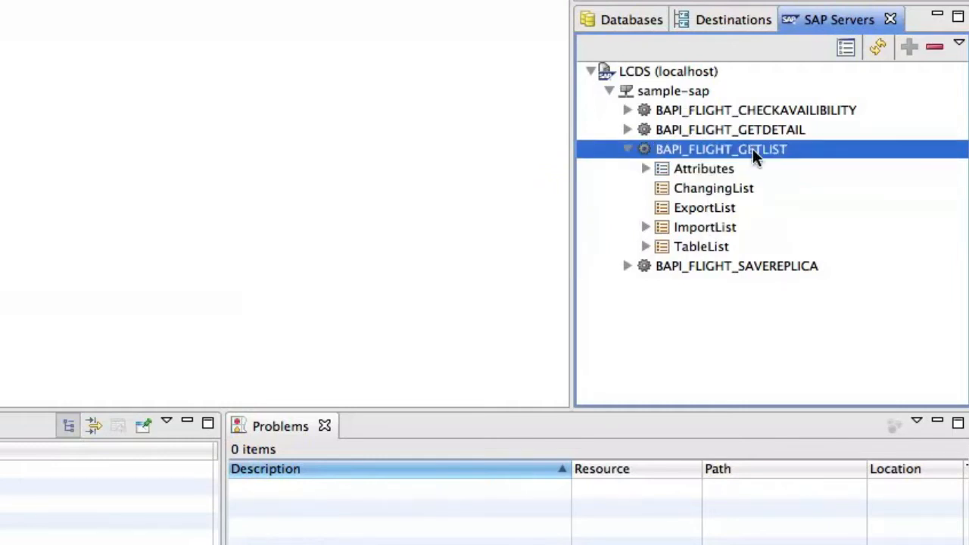
{"action": "double_click", "coordinate": [721, 150]}
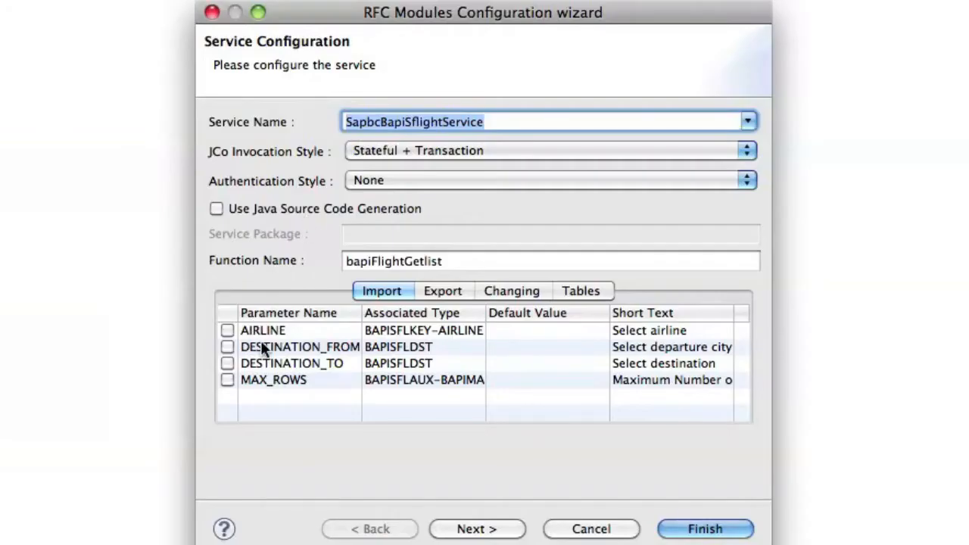
{"action": "mouse_move", "coordinate": [454, 527]}
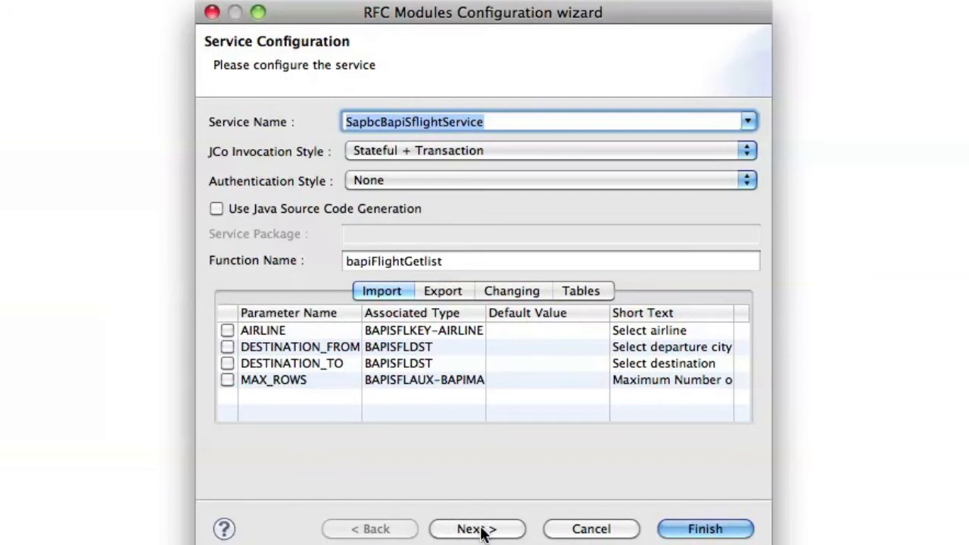
Include FLIGHT_LIST among the service's return values and finish the RFC configuration
{"action": "left_click", "coordinate": [475, 528]}
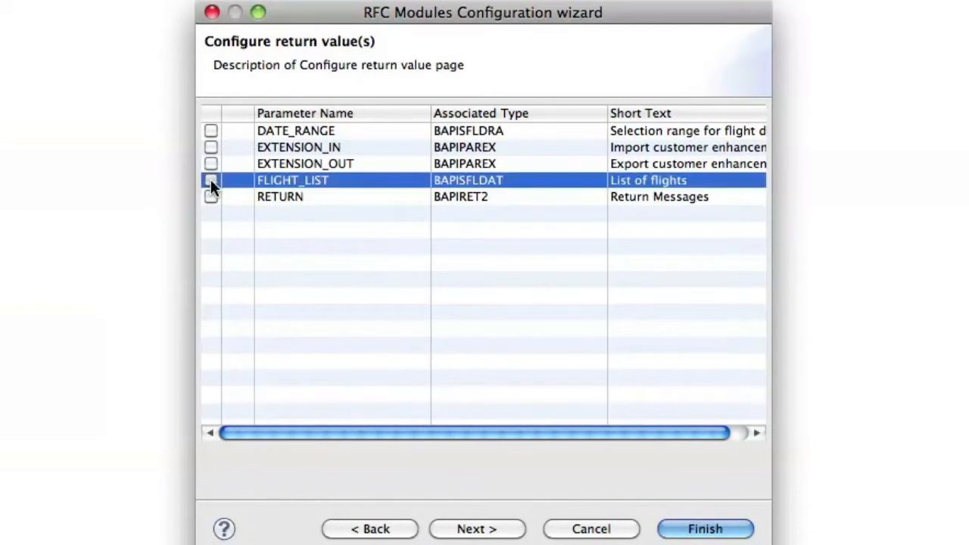
{"action": "left_click", "coordinate": [211, 180]}
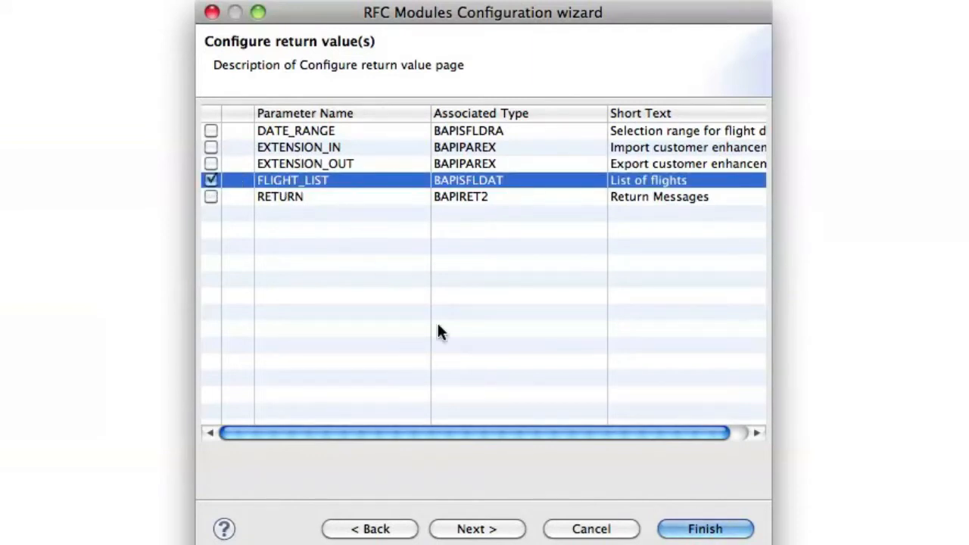
{"action": "left_click", "coordinate": [704, 528]}
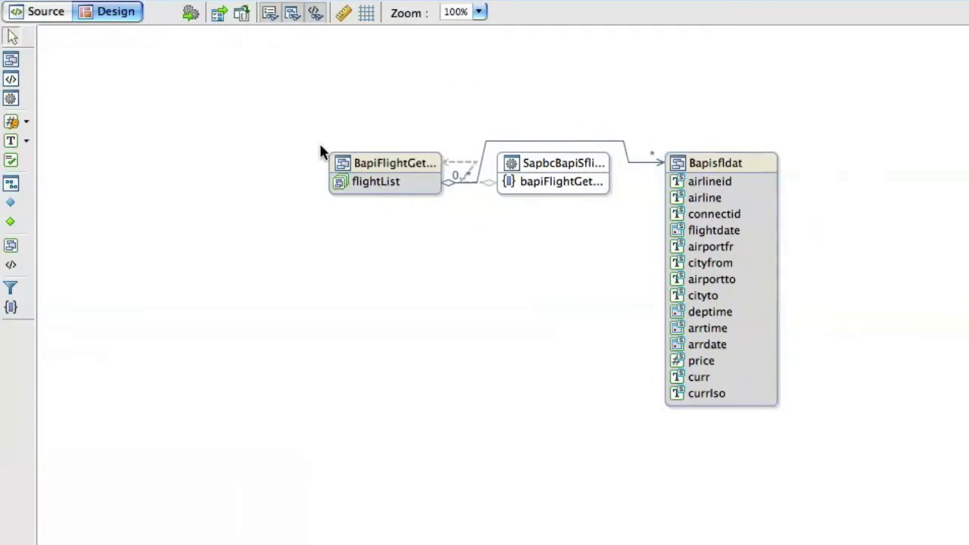
{"action": "left_click", "coordinate": [553, 182]}
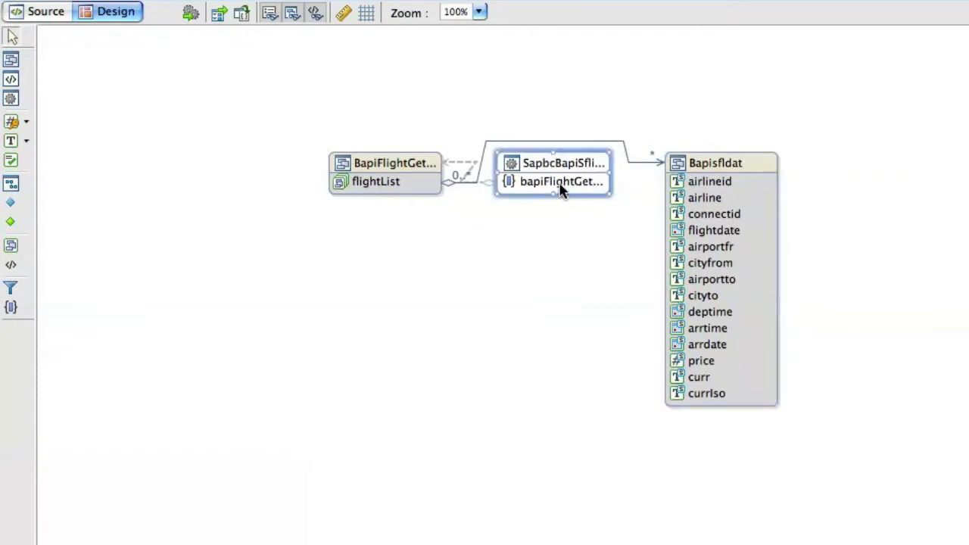
{"action": "left_click", "coordinate": [561, 182]}
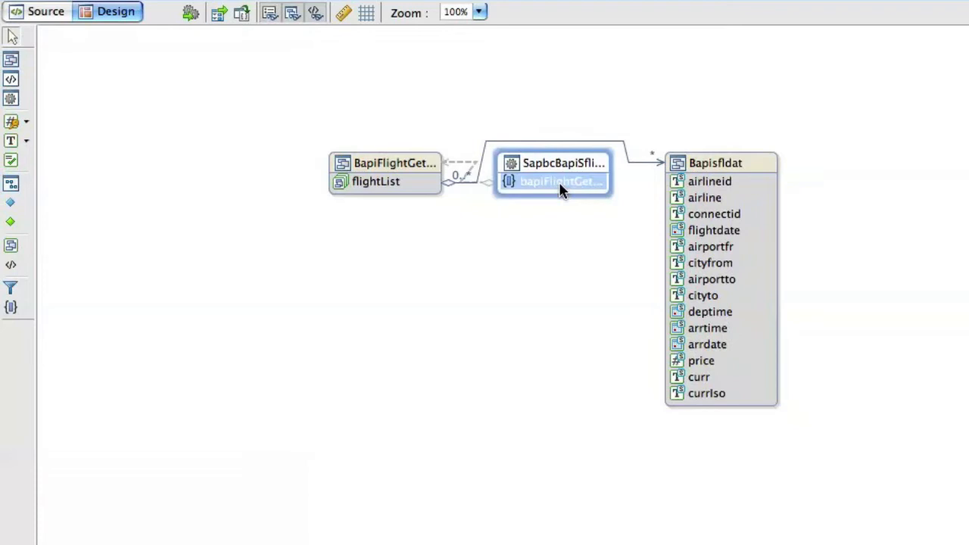
{"action": "mouse_move", "coordinate": [442, 148]}
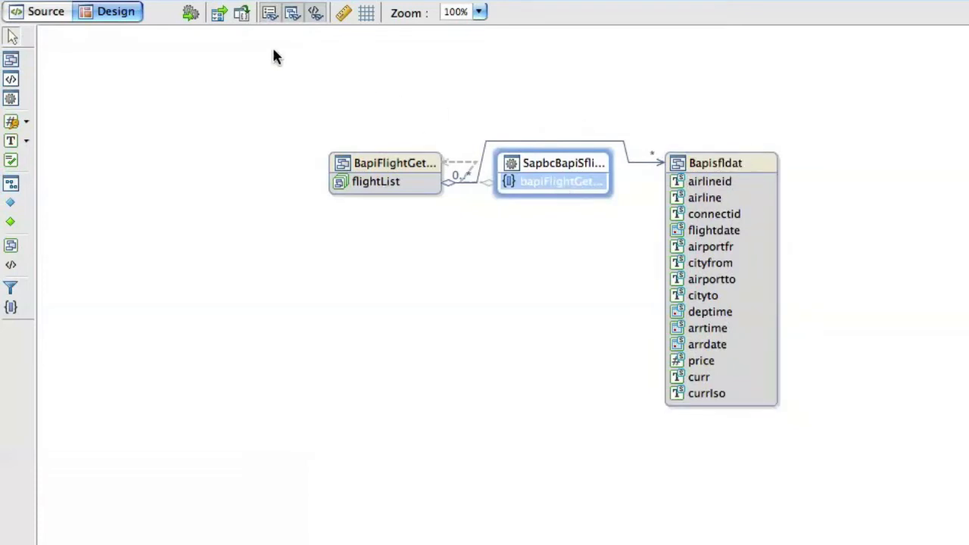
{"action": "mouse_move", "coordinate": [236, 41]}
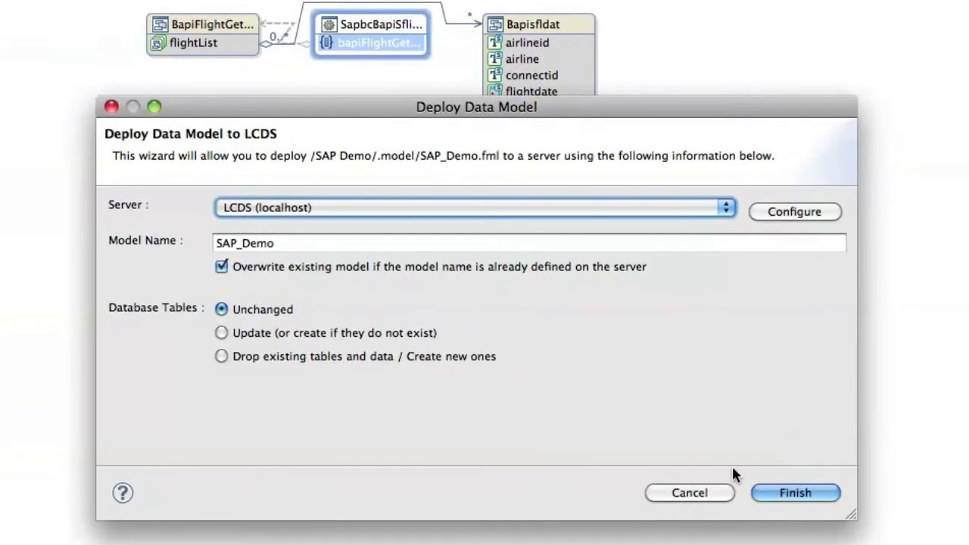
Deploy the SAP_Demo model to LCDS (localhost) and acknowledge the success message
{"action": "left_click", "coordinate": [795, 494]}
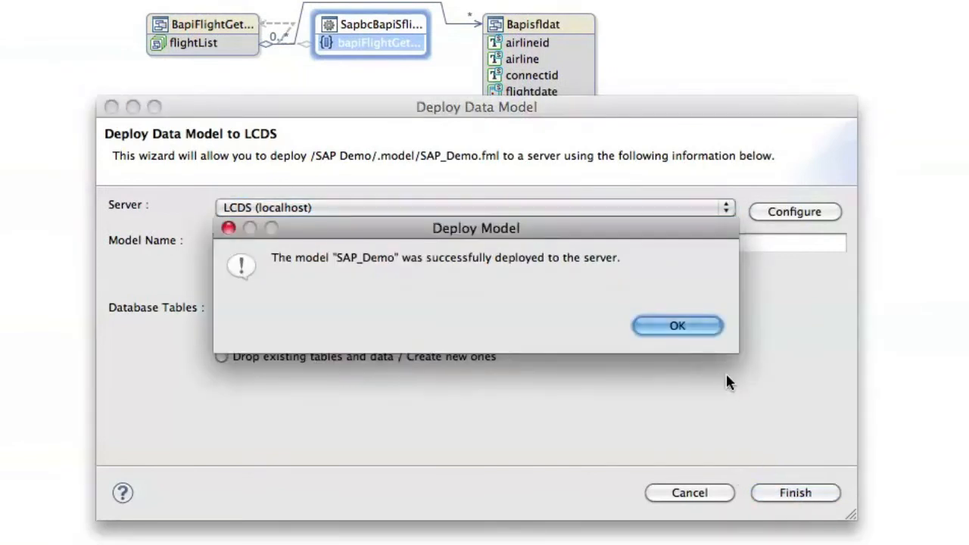
{"action": "left_click", "coordinate": [675, 326]}
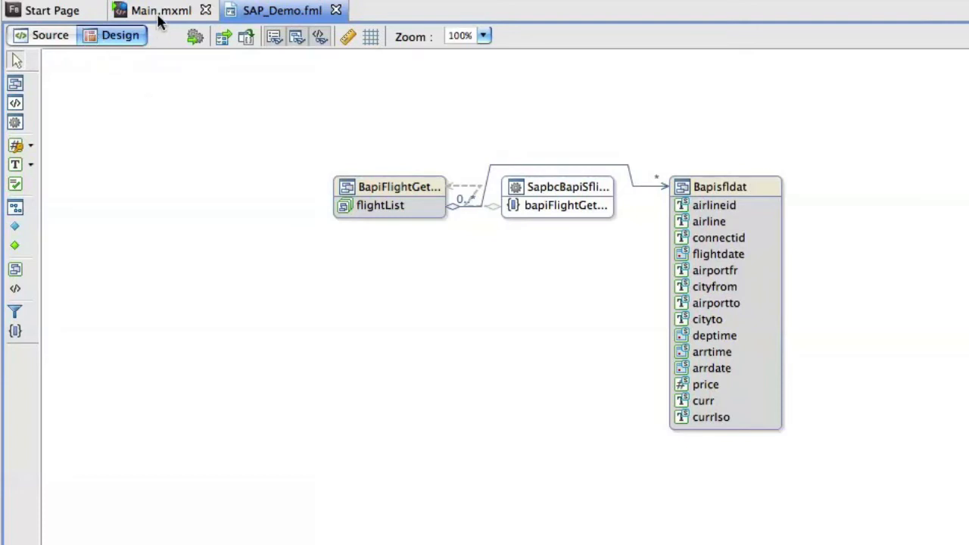
Show Main.mxml in Design view with the bapiFlightGetlist operation under Data/Services
{"action": "left_click", "coordinate": [50, 37]}
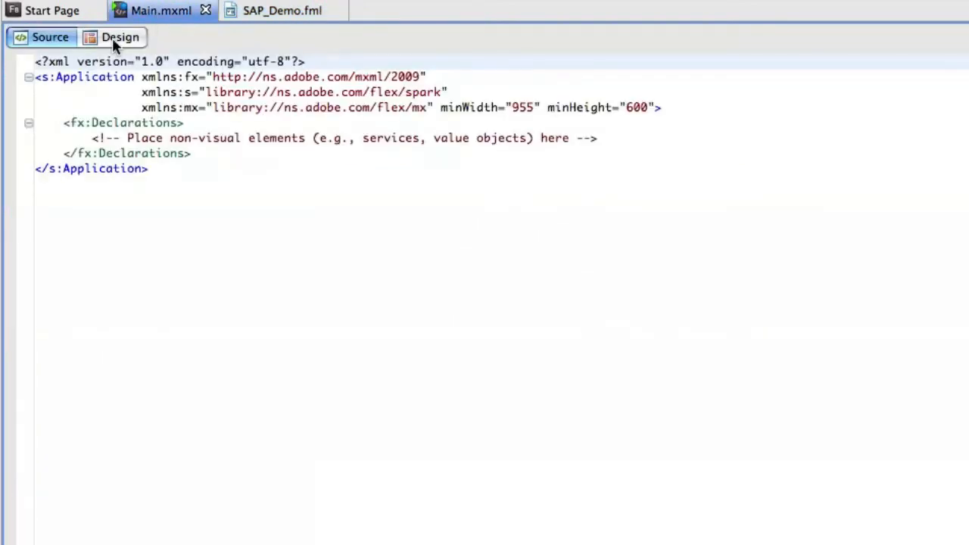
{"action": "left_click", "coordinate": [120, 36]}
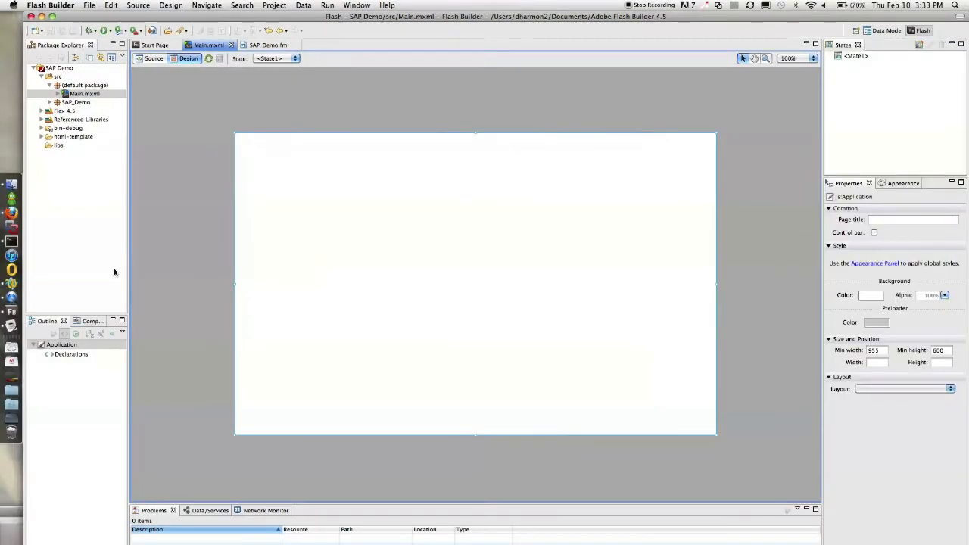
{"action": "left_click", "coordinate": [91, 321]}
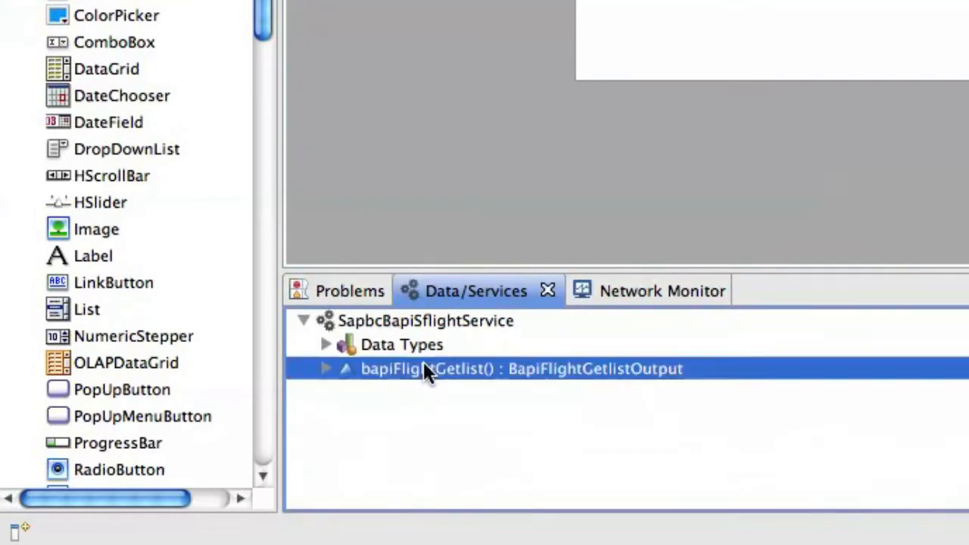
{"action": "mouse_move", "coordinate": [957, 46]}
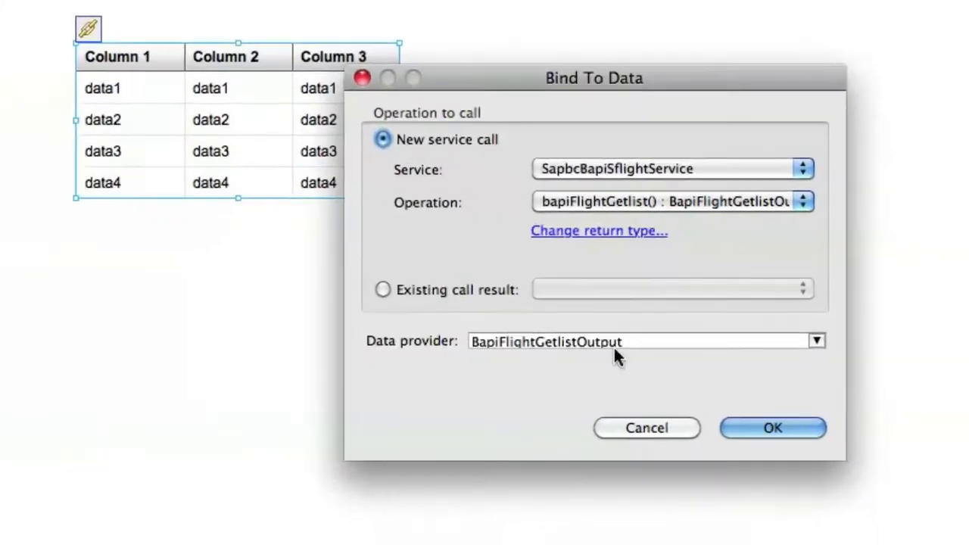
Set the DataGrid's data provider to flightList[] so its columns become the flight fields
{"action": "left_click", "coordinate": [816, 341]}
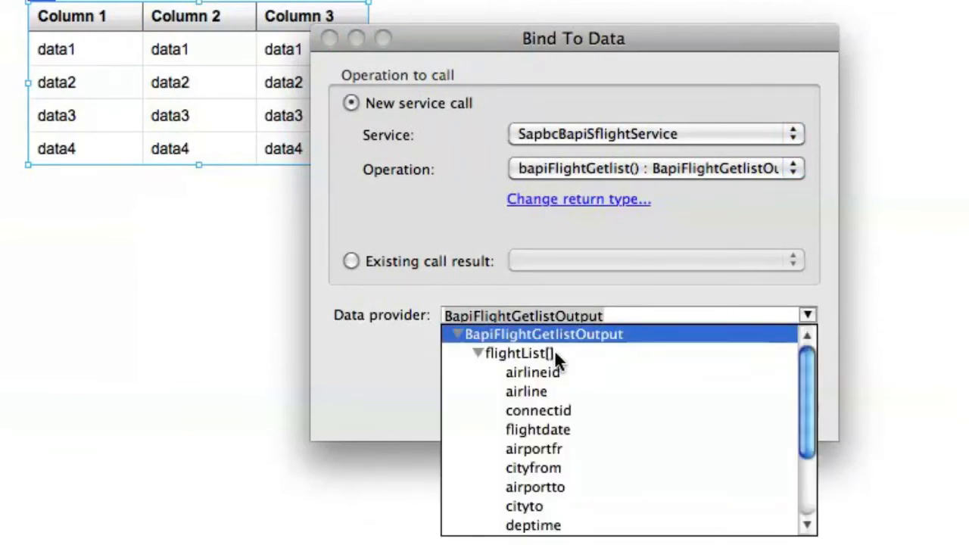
{"action": "left_click", "coordinate": [515, 352]}
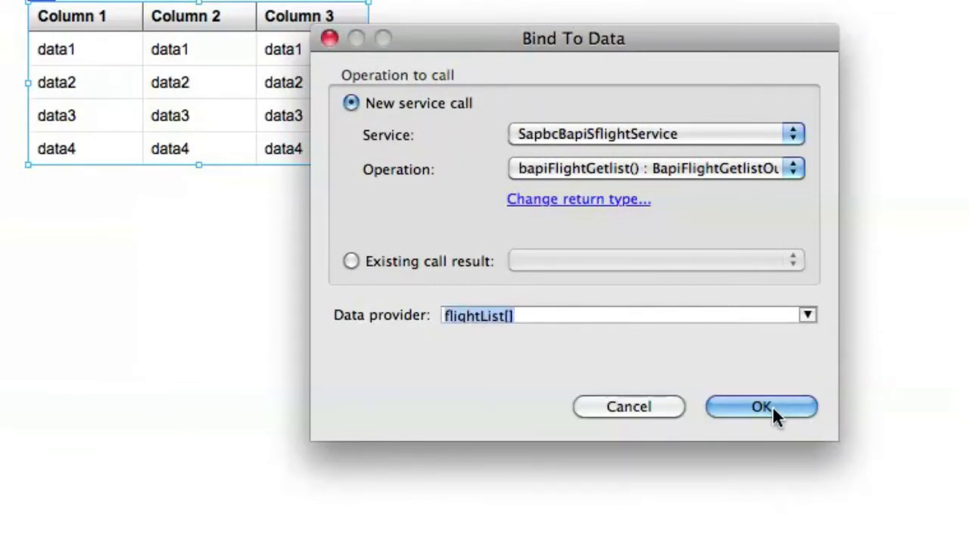
{"action": "left_click", "coordinate": [761, 405]}
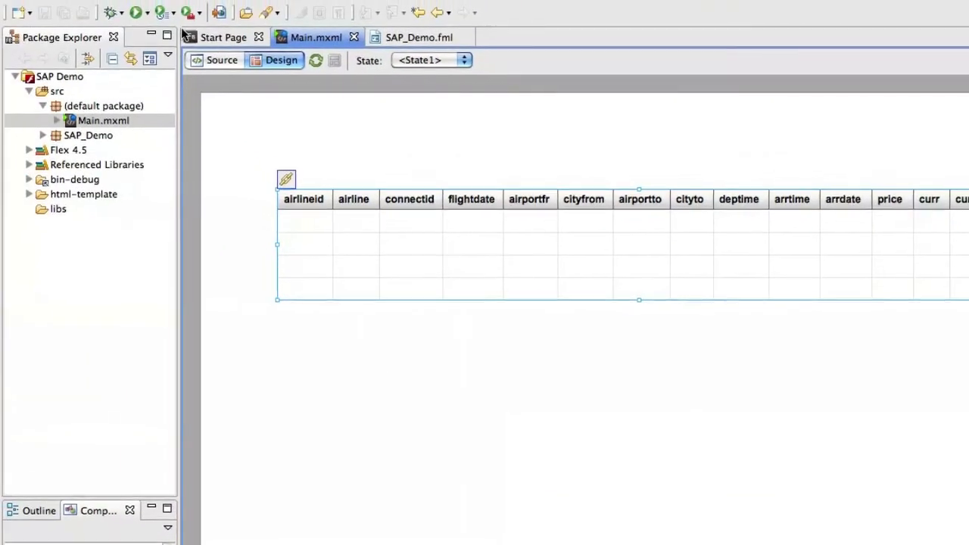
Run the application and view the DataGrid filled with live SAP flight rows in Firefox
{"action": "left_click", "coordinate": [114, 12]}
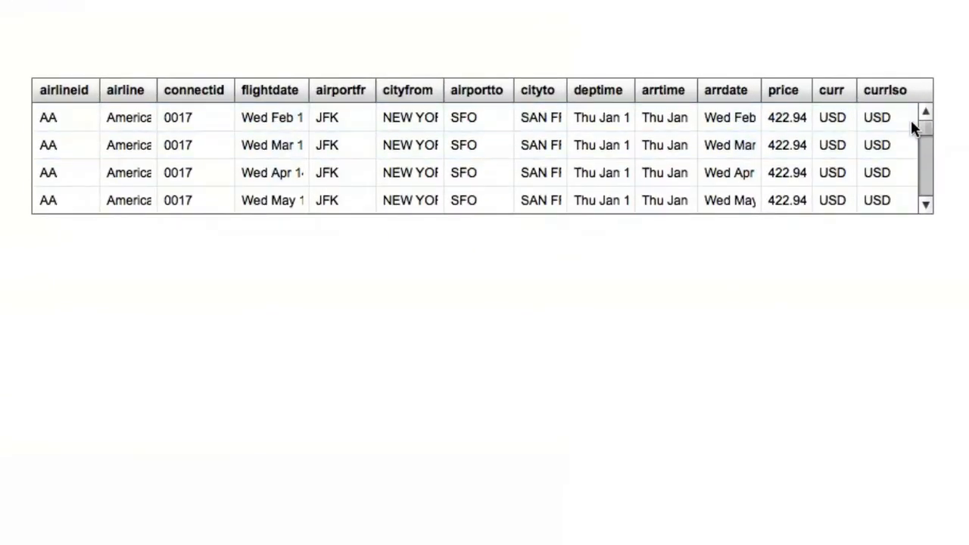
{"action": "scroll", "scroll_direction": "down", "scroll_amount": 3}
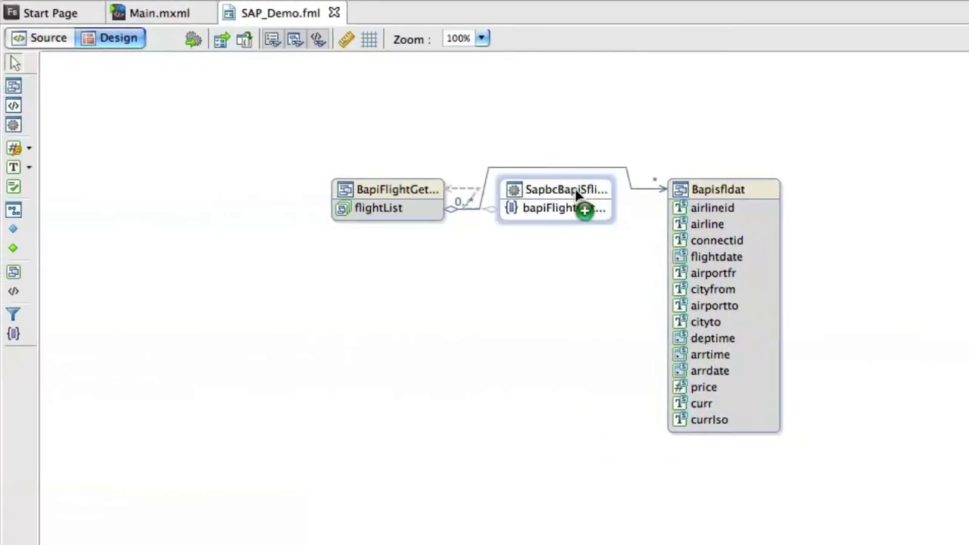
Add operation bapiFlightGetlist1 with DESTINATION_FROM and DESTINATION_TO import parameters to the flight service
{"action": "double_click", "coordinate": [557, 190]}
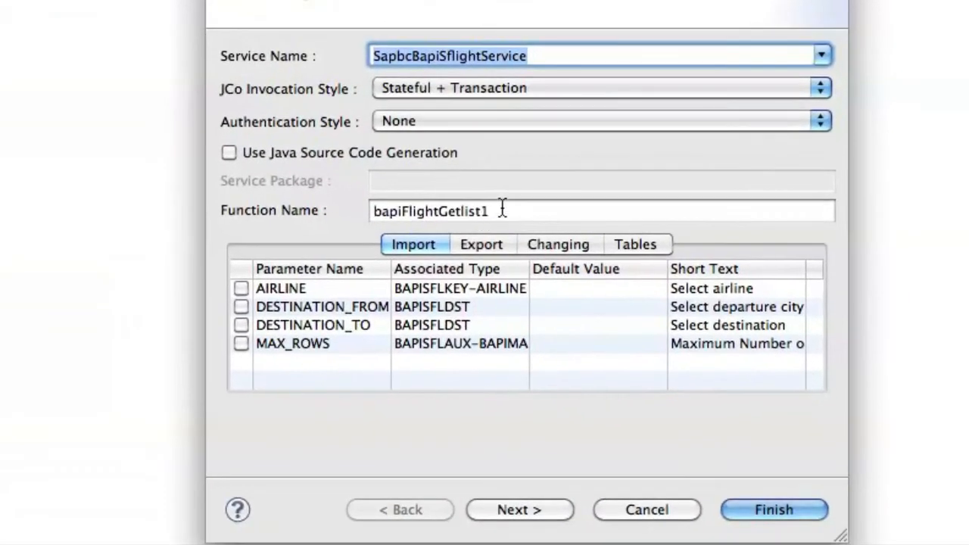
{"action": "mouse_move", "coordinate": [270, 330]}
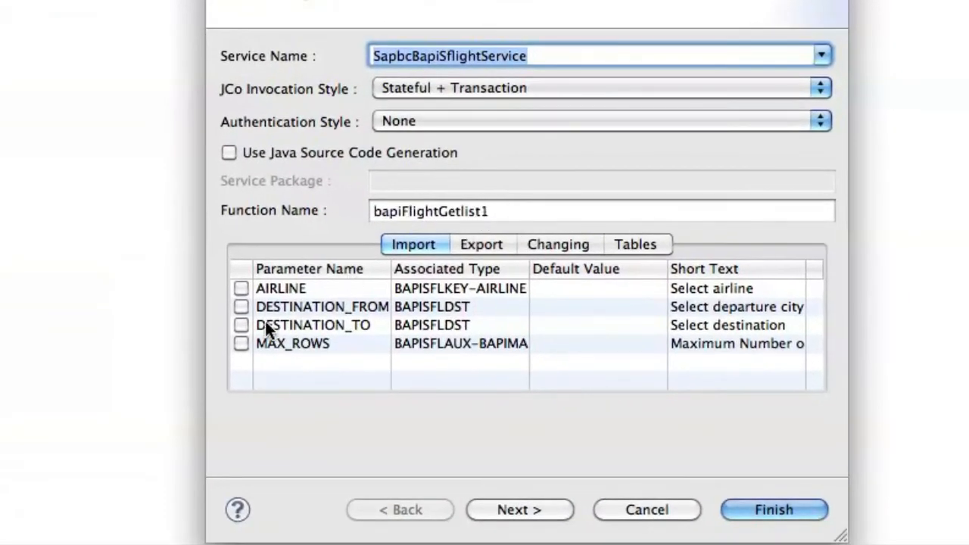
{"action": "left_click", "coordinate": [241, 324]}
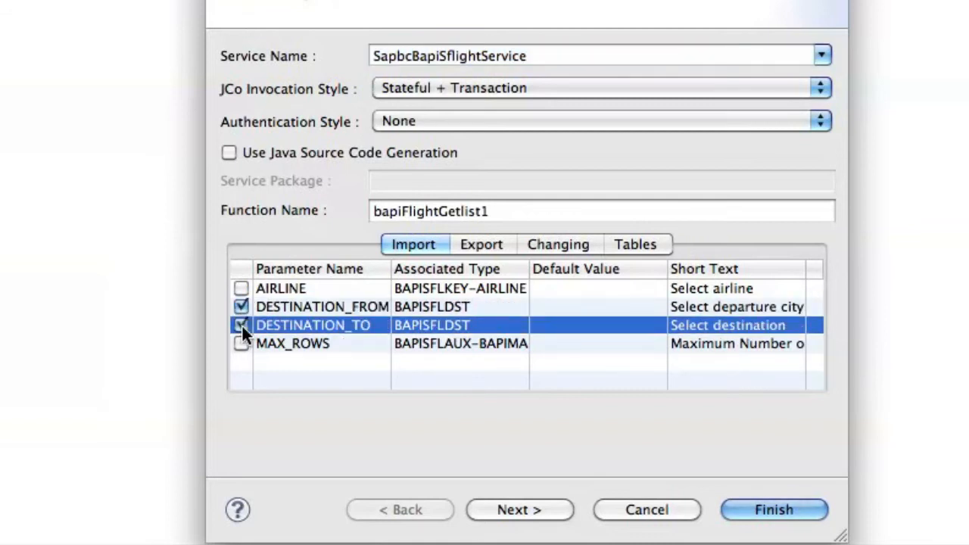
{"action": "left_click", "coordinate": [241, 324]}
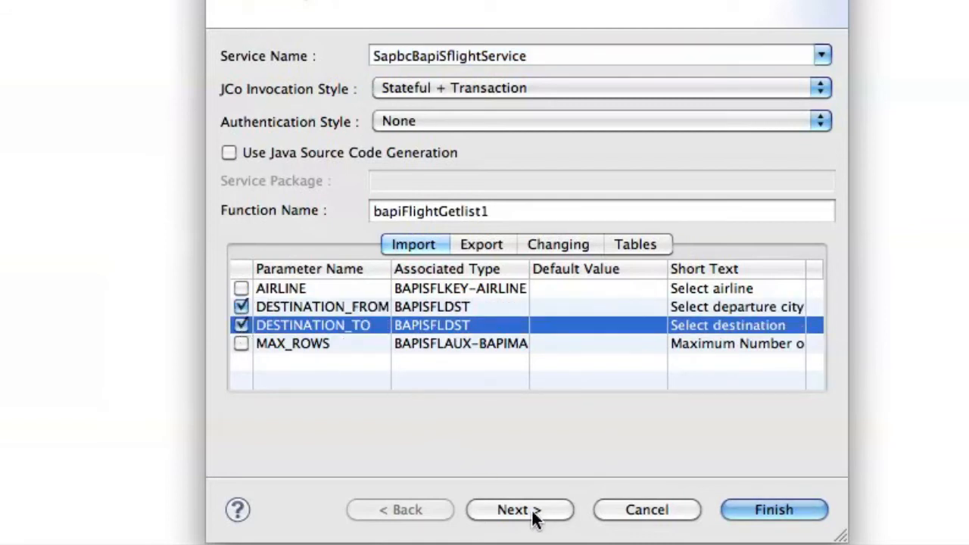
{"action": "left_click", "coordinate": [519, 509]}
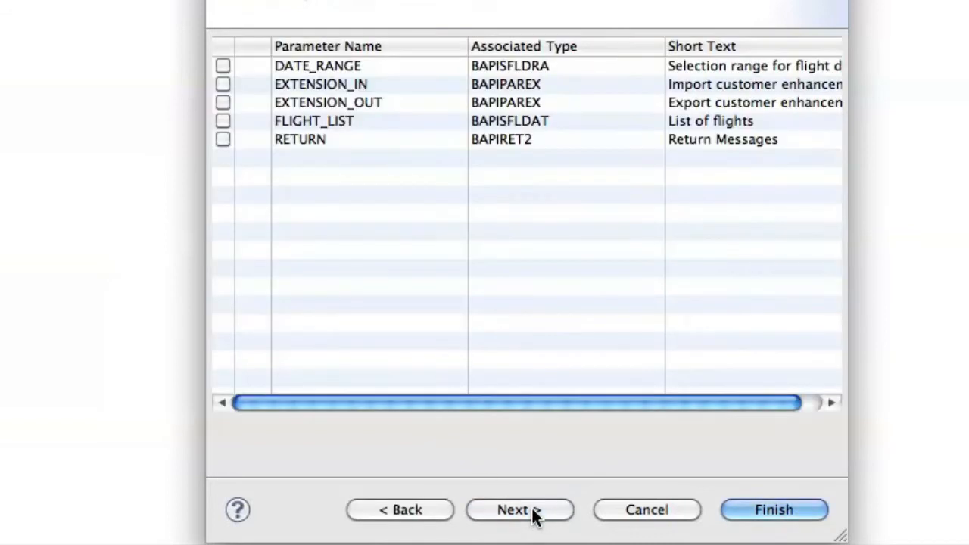
{"action": "left_click", "coordinate": [222, 121]}
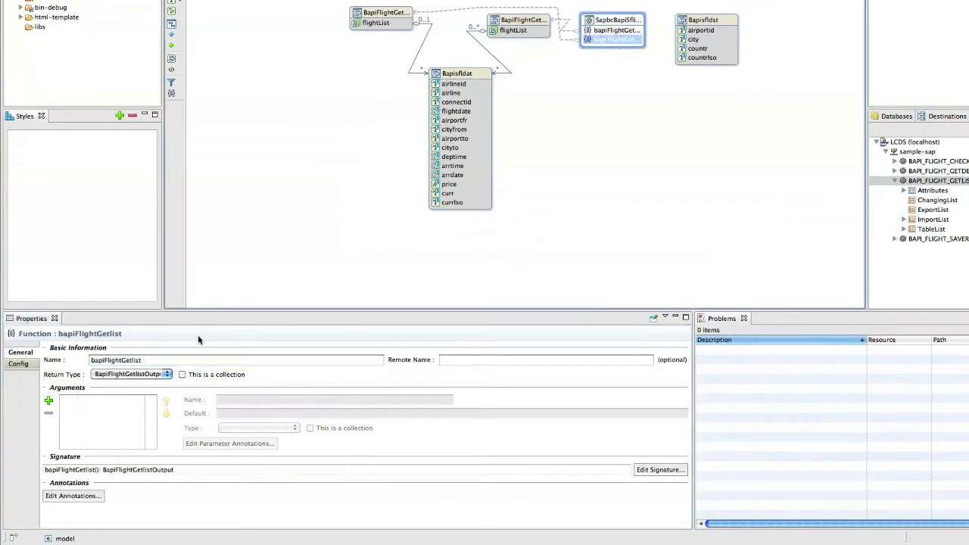
Save the updated SAP_Demo model and redeploy it to LCDS (localhost), acknowledging success
{"action": "triple_click", "coordinate": [234, 361]}
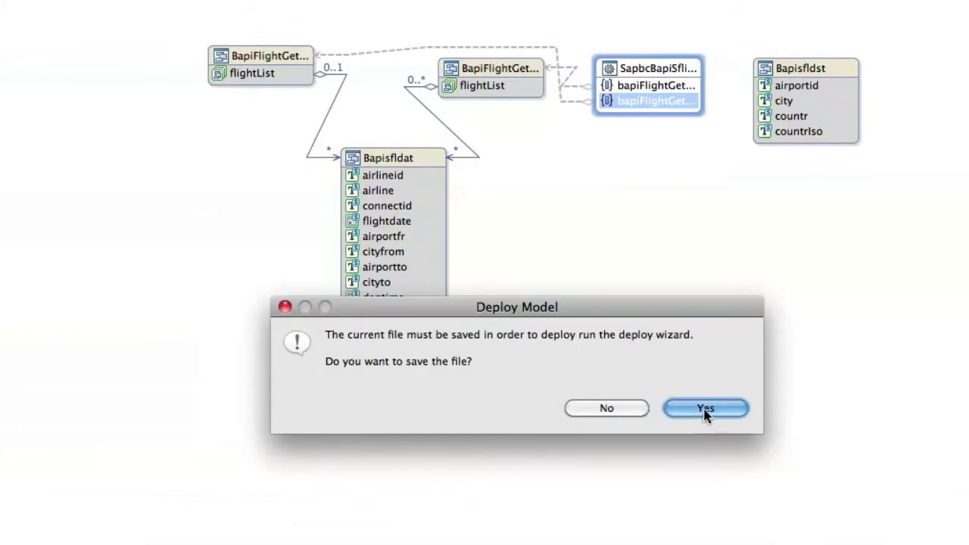
{"action": "left_click", "coordinate": [706, 409]}
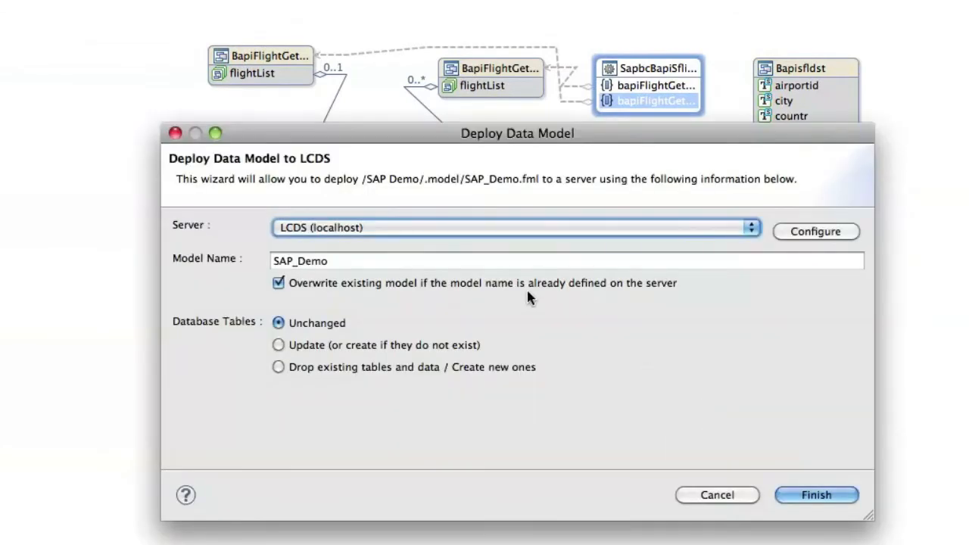
{"action": "left_click", "coordinate": [816, 494]}
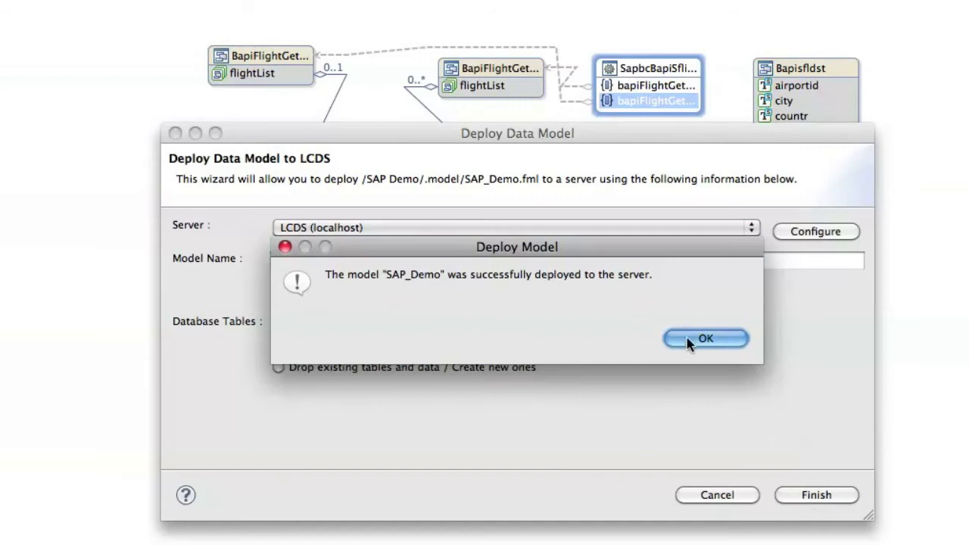
{"action": "left_click", "coordinate": [706, 338]}
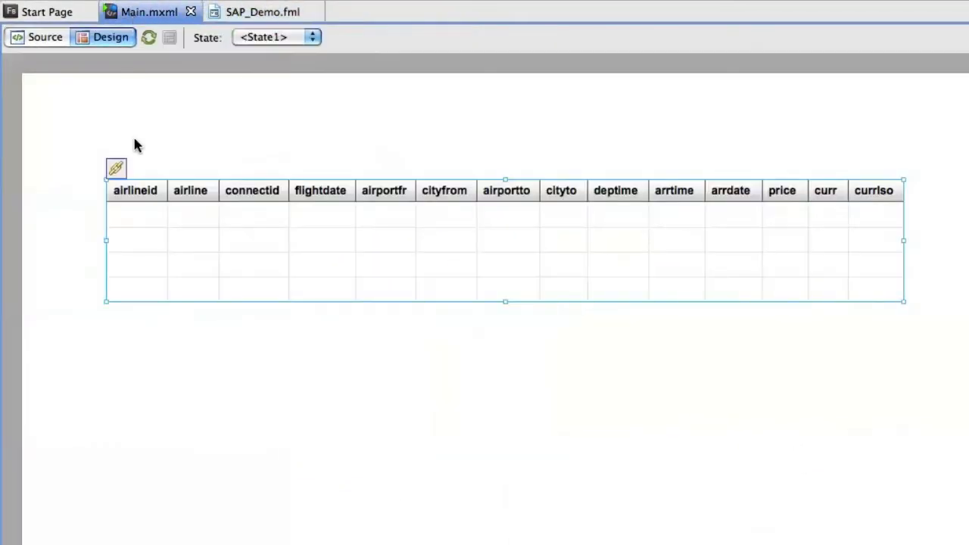
Scroll Main.mxml source to the HBox and switch to Design view to see the layout
{"action": "left_click", "coordinate": [46, 36]}
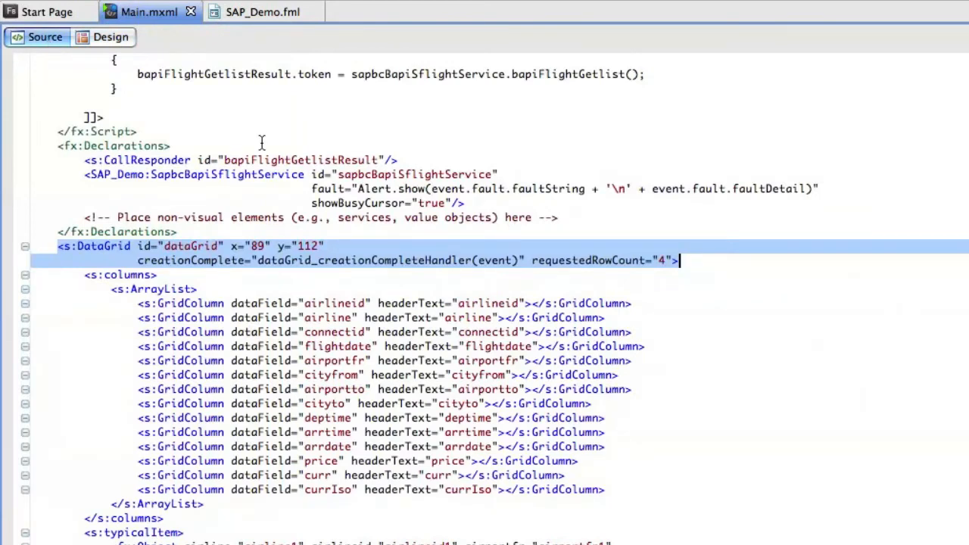
{"action": "scroll", "scroll_direction": "up", "scroll_amount": 3}
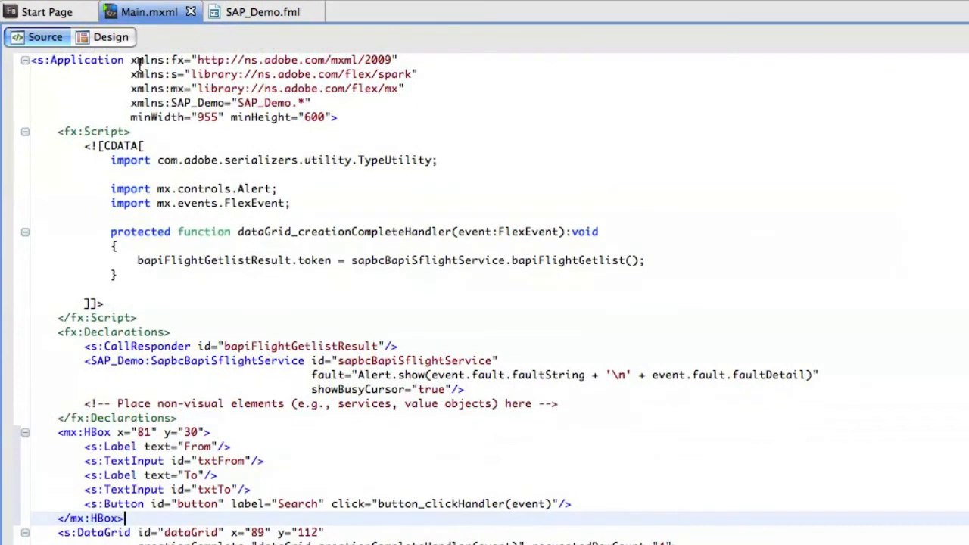
{"action": "left_click", "coordinate": [109, 37]}
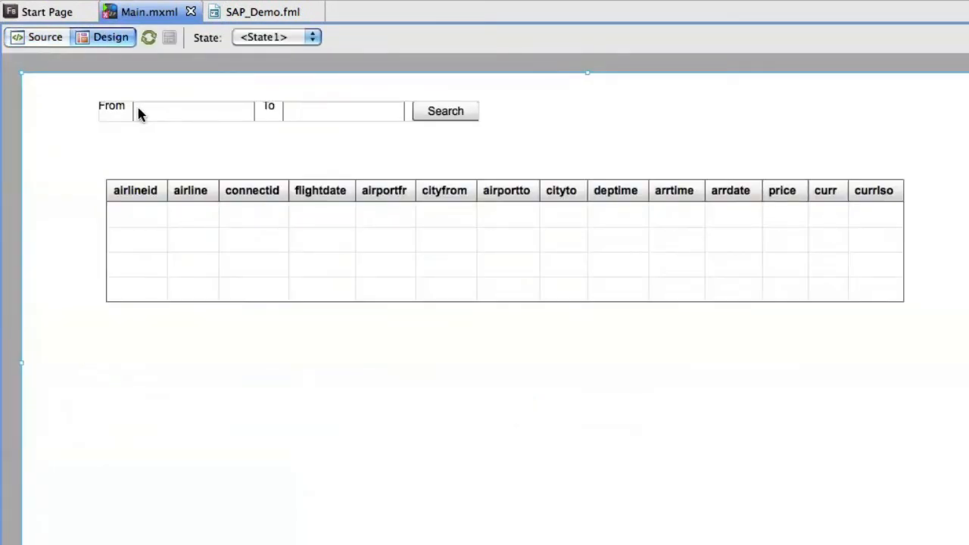
{"action": "mouse_move", "coordinate": [475, 128]}
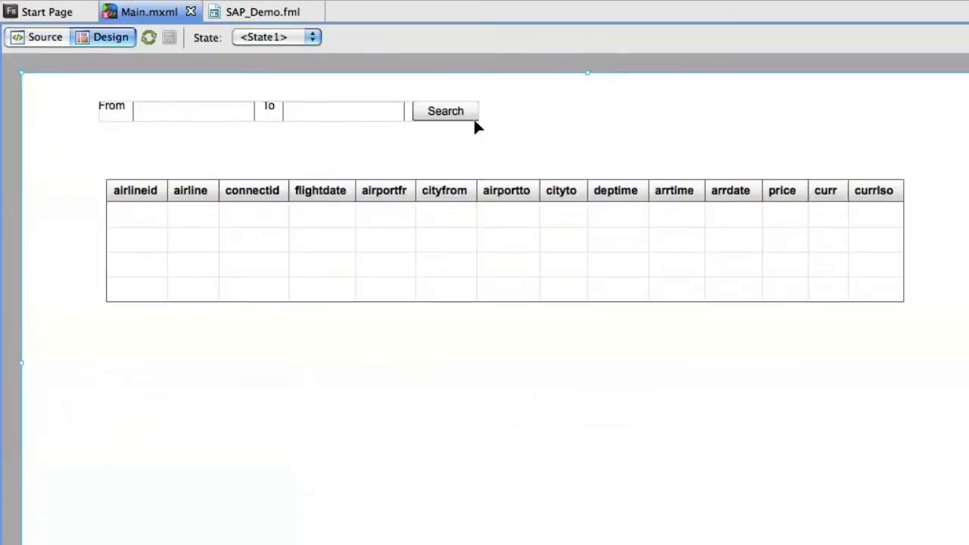
Generate a service call on the Search button using the bapiFlightGetlist1 operation
{"action": "right_click", "coordinate": [446, 110]}
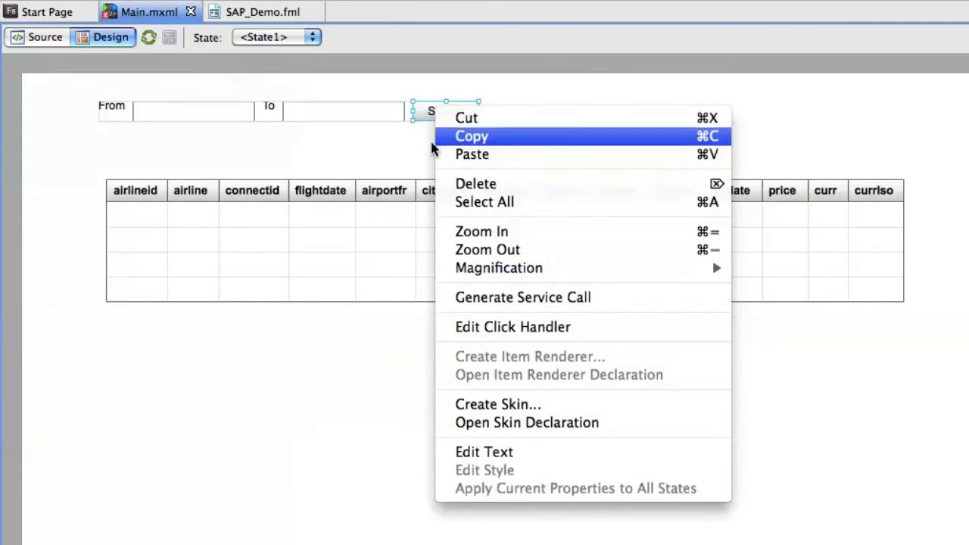
{"action": "mouse_move", "coordinate": [503, 204]}
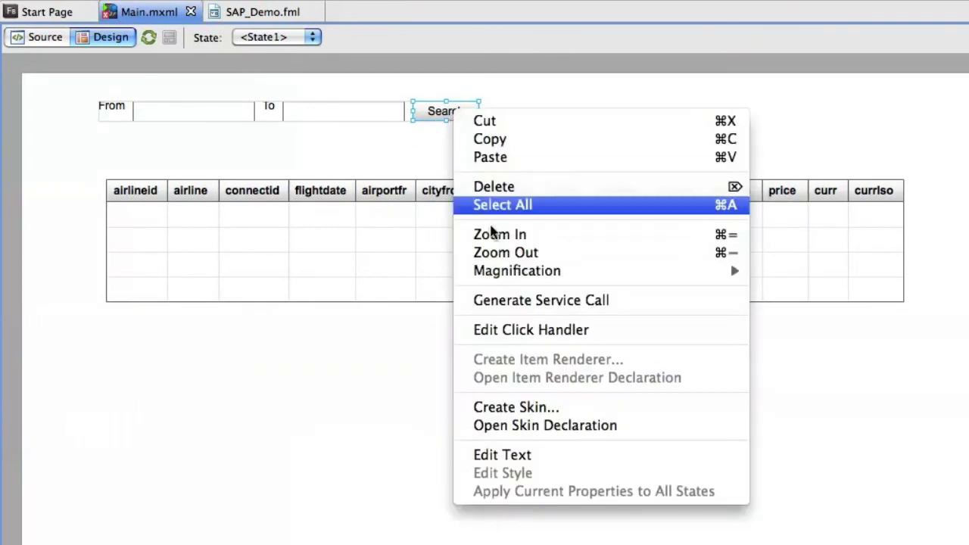
{"action": "mouse_move", "coordinate": [521, 300]}
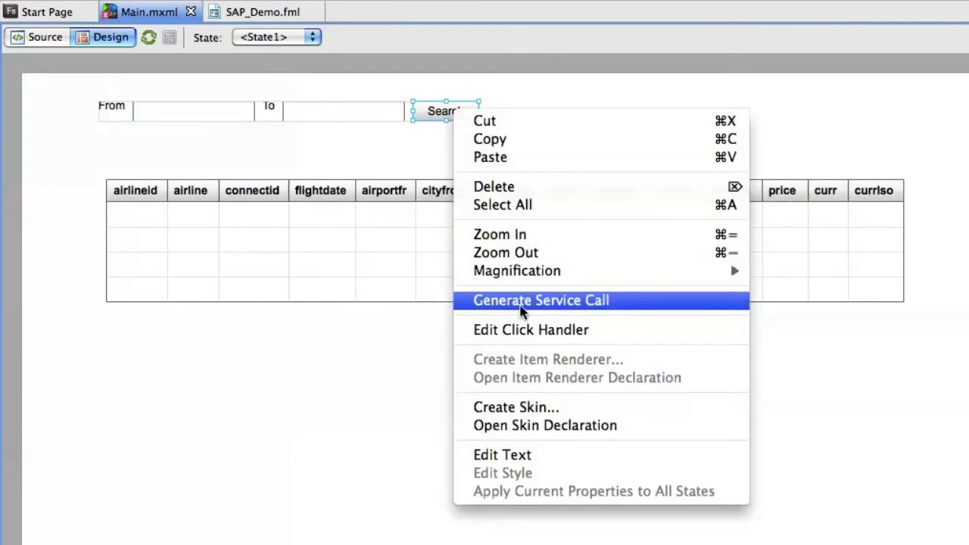
{"action": "left_click", "coordinate": [541, 300]}
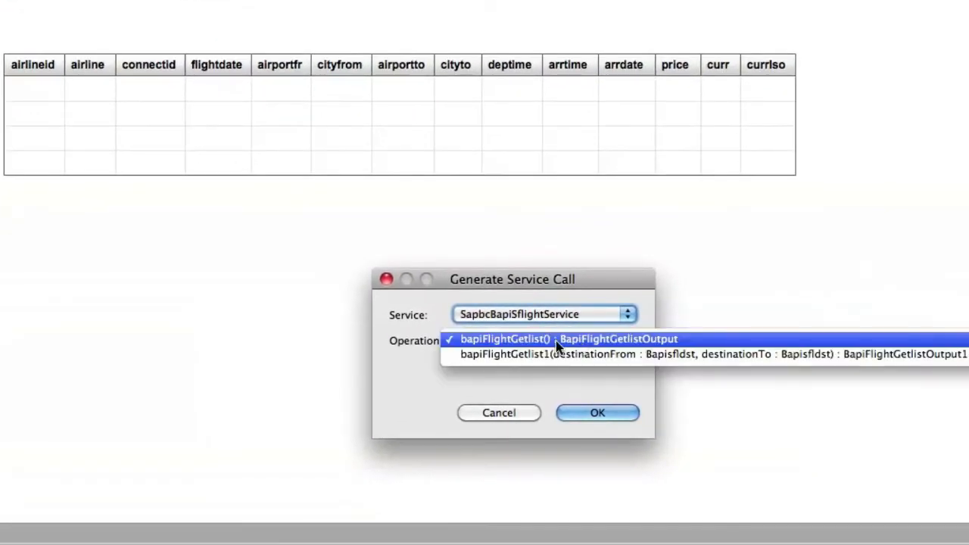
{"action": "mouse_move", "coordinate": [553, 355]}
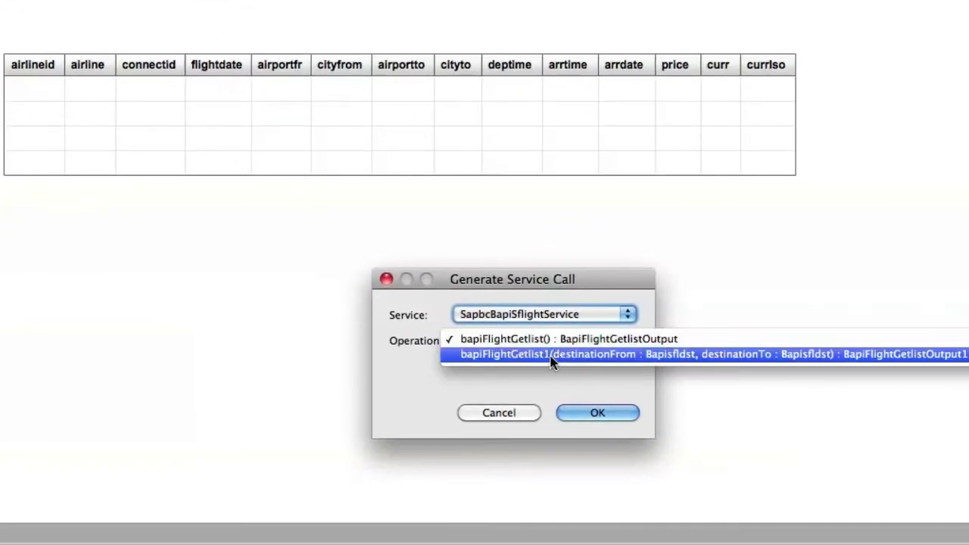
{"action": "left_click", "coordinate": [545, 354]}
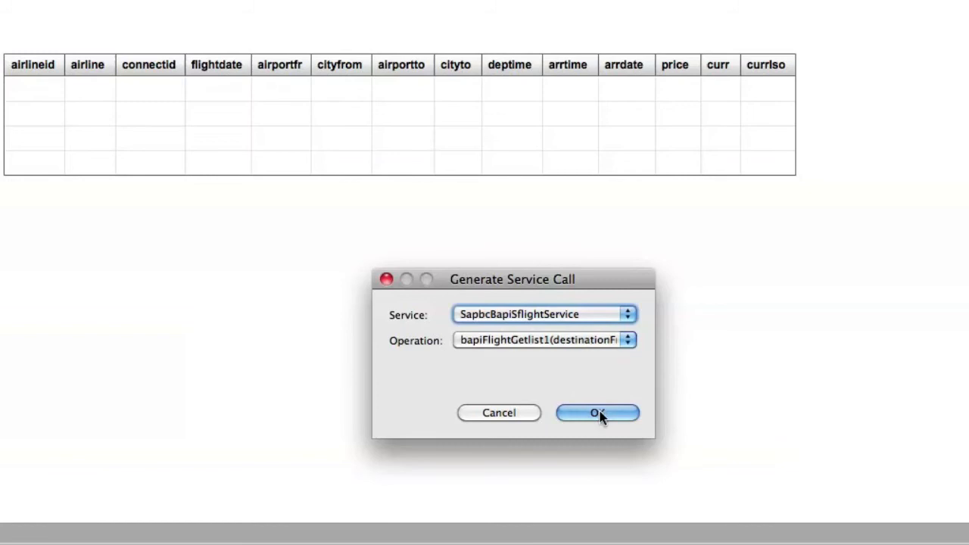
{"action": "left_click", "coordinate": [597, 412]}
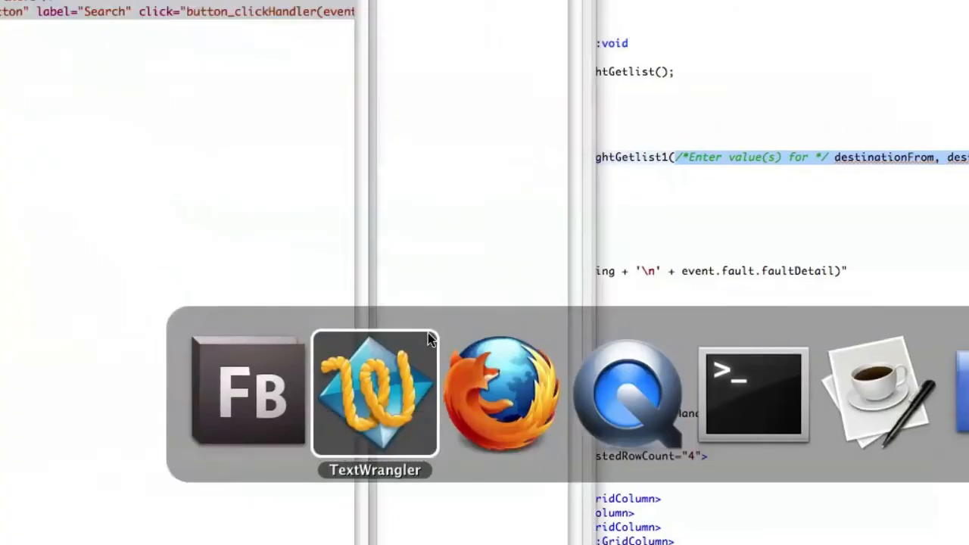
Replace the handler arguments with getBapiFltDest(txtFrom.text) and getBapiFltDest(txtTo.text) via code completion
{"action": "left_click", "coordinate": [376, 394]}
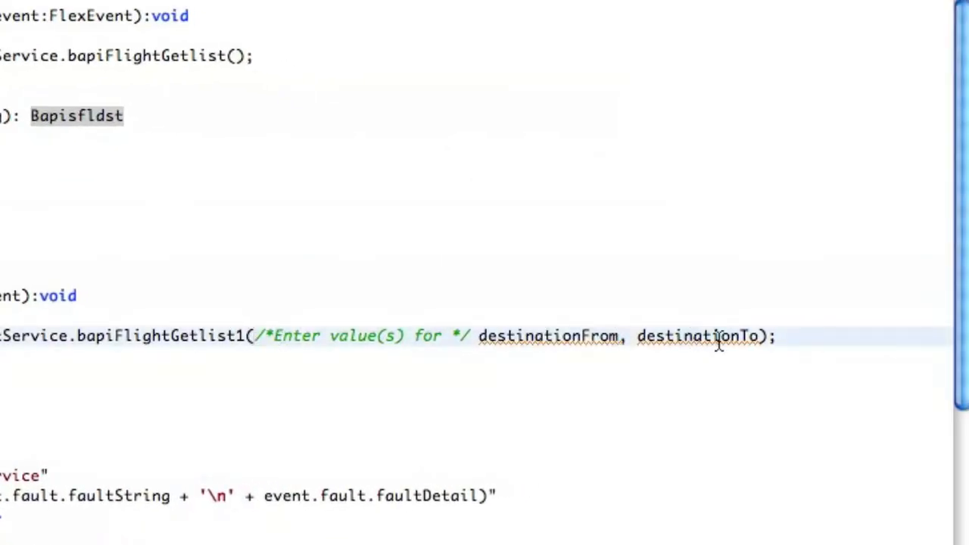
{"action": "type", "text": "get);"}
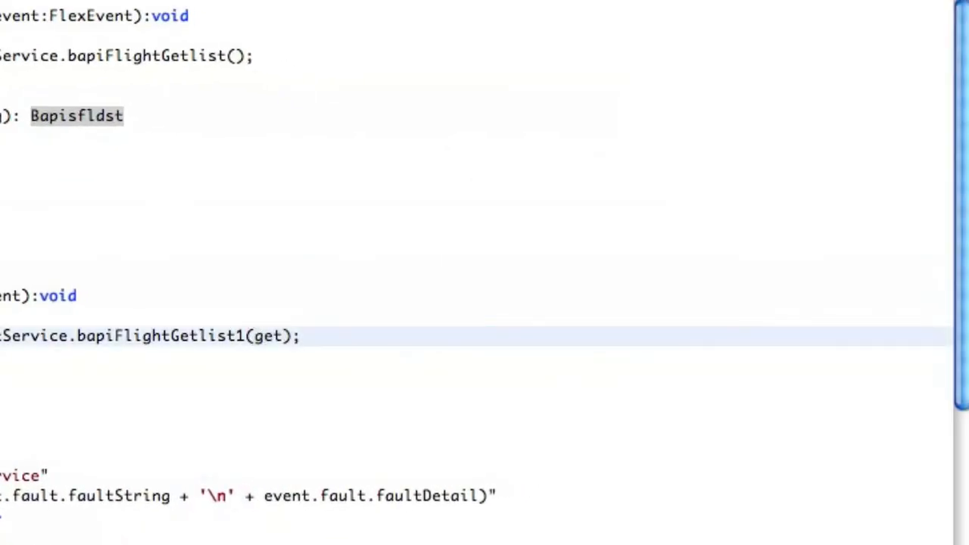
{"action": "type", "text": "B"}
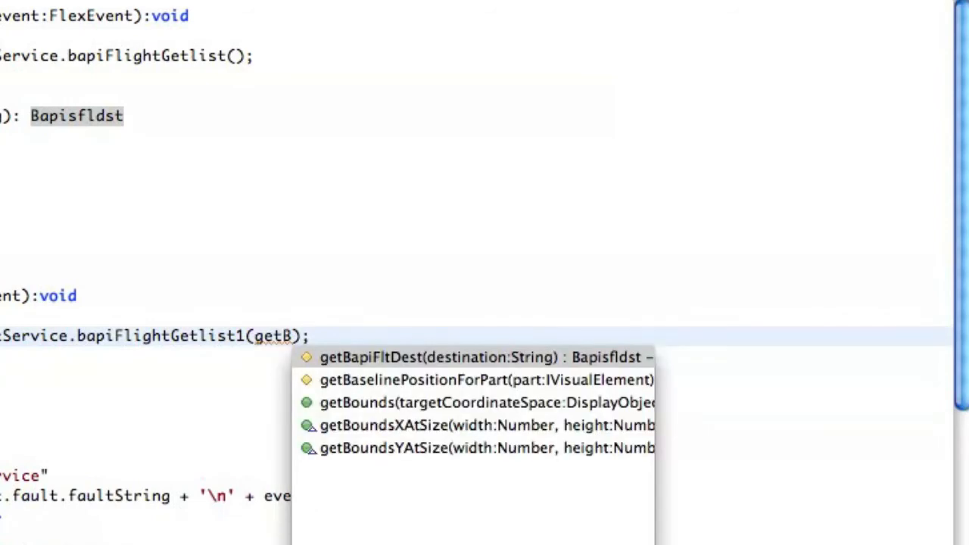
{"action": "left_click", "coordinate": [471, 358]}
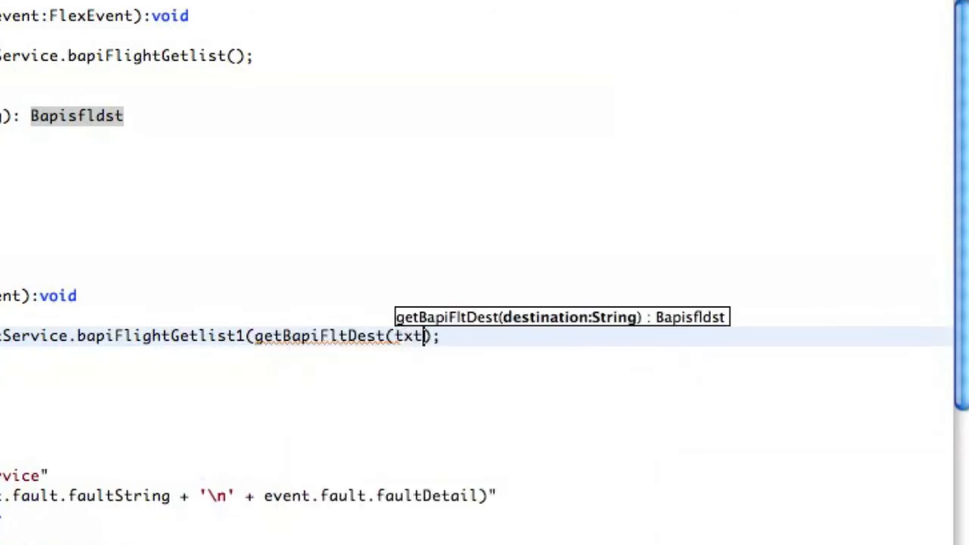
{"action": "type", "text": "From.text), b"}
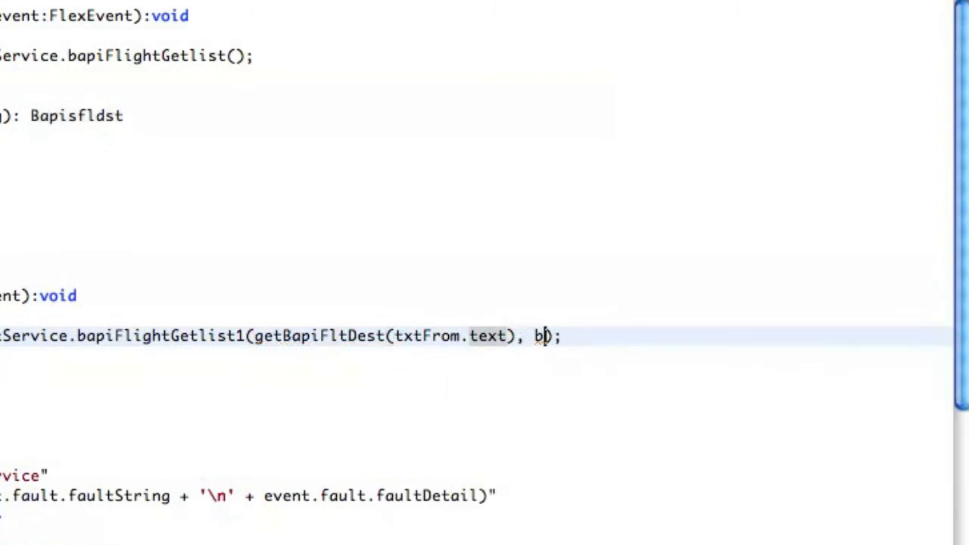
{"action": "type", "text": "etBapiFltDest(txtTo."}
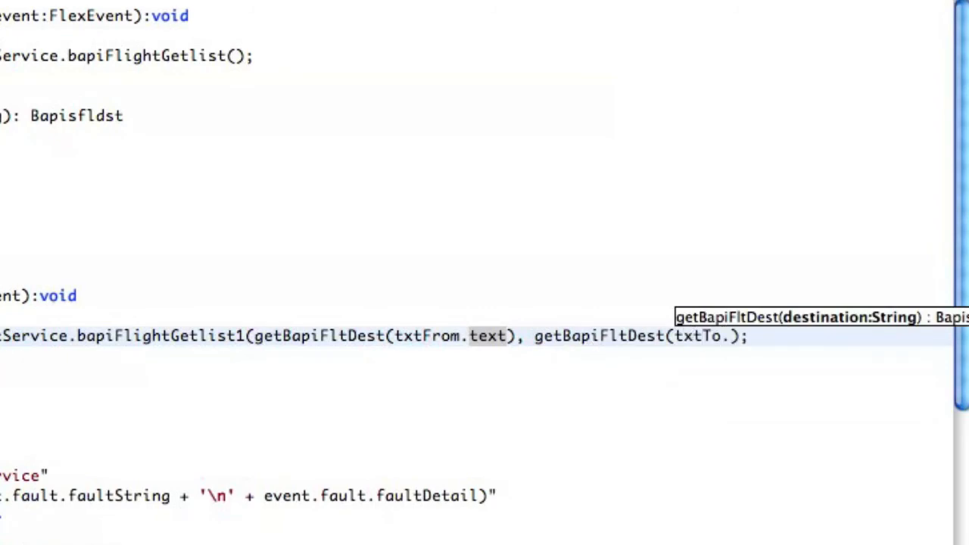
{"action": "type", "text": "text"}
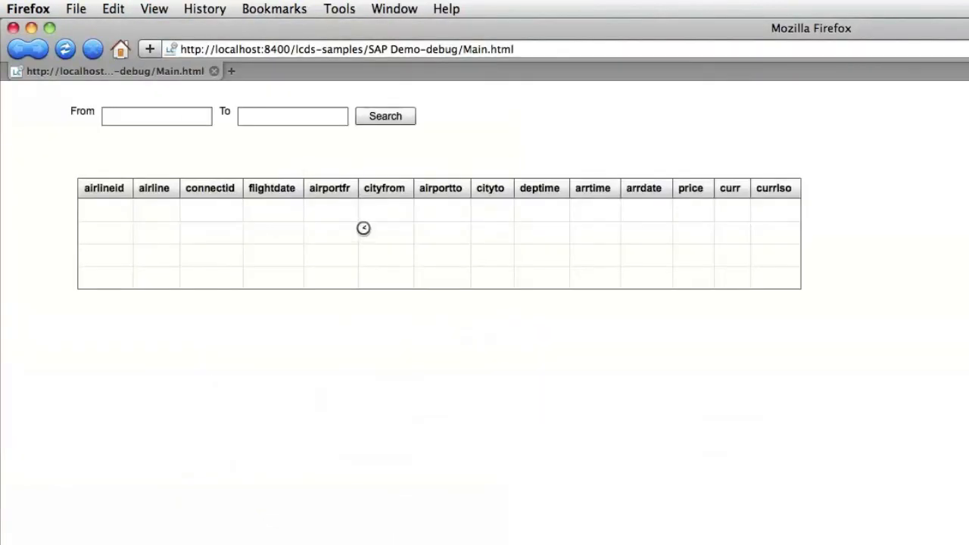
Enter SFO and FRA, run the search, and select the first United 3504 flight row
{"action": "left_click", "coordinate": [385, 115]}
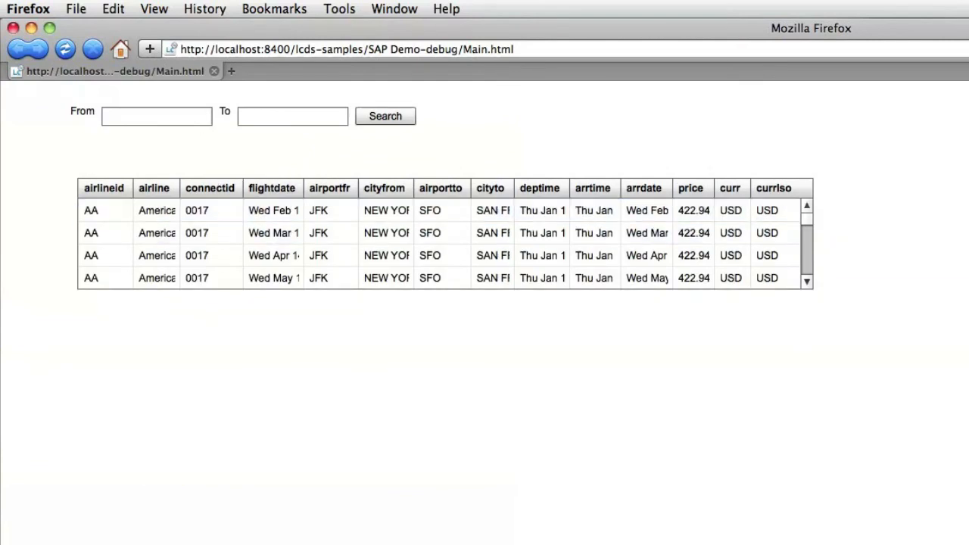
{"action": "left_click", "coordinate": [156, 115]}
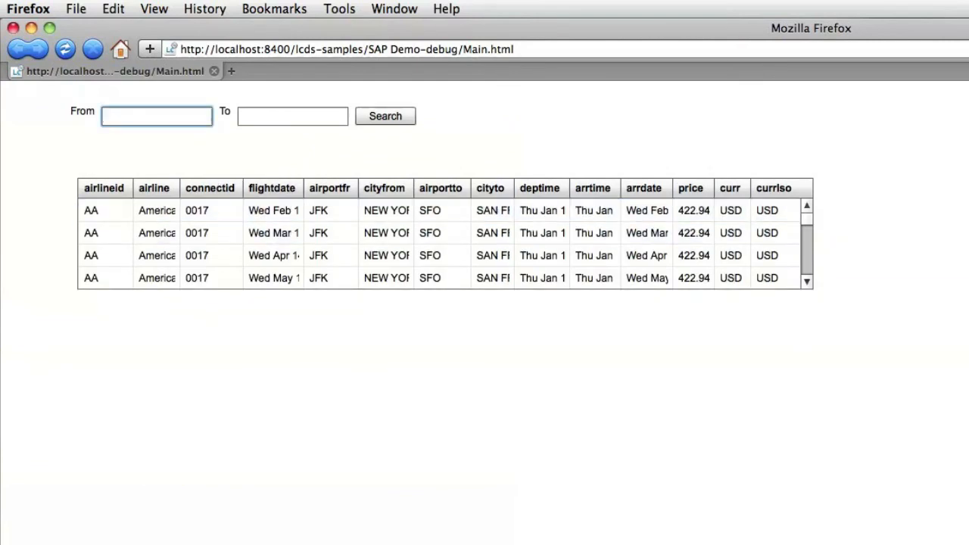
{"action": "type", "text": "FRA"}
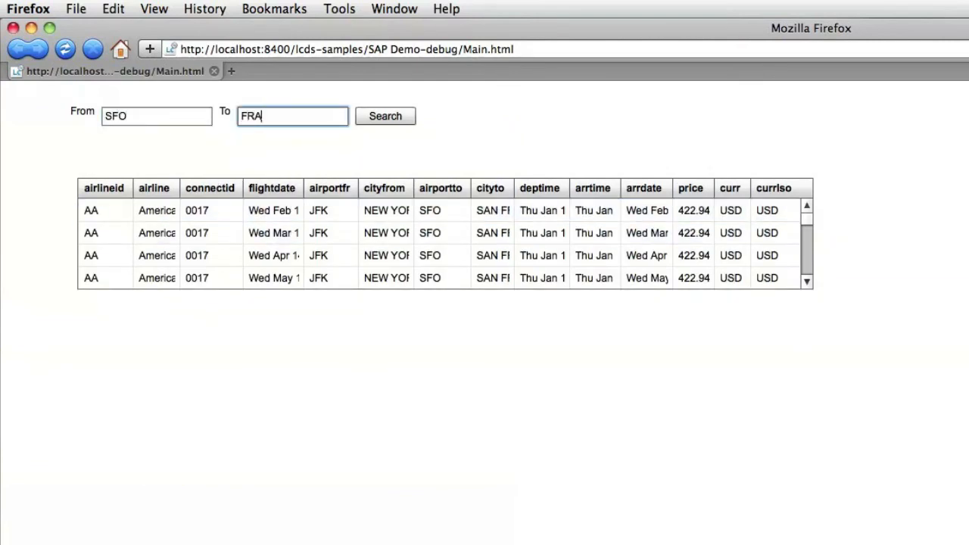
{"action": "left_click", "coordinate": [385, 115]}
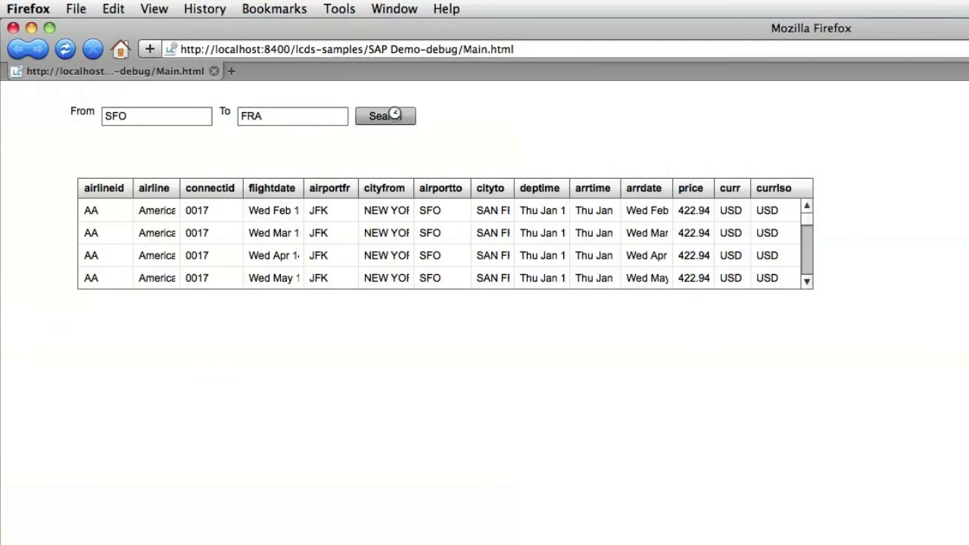
{"action": "left_click", "coordinate": [384, 115]}
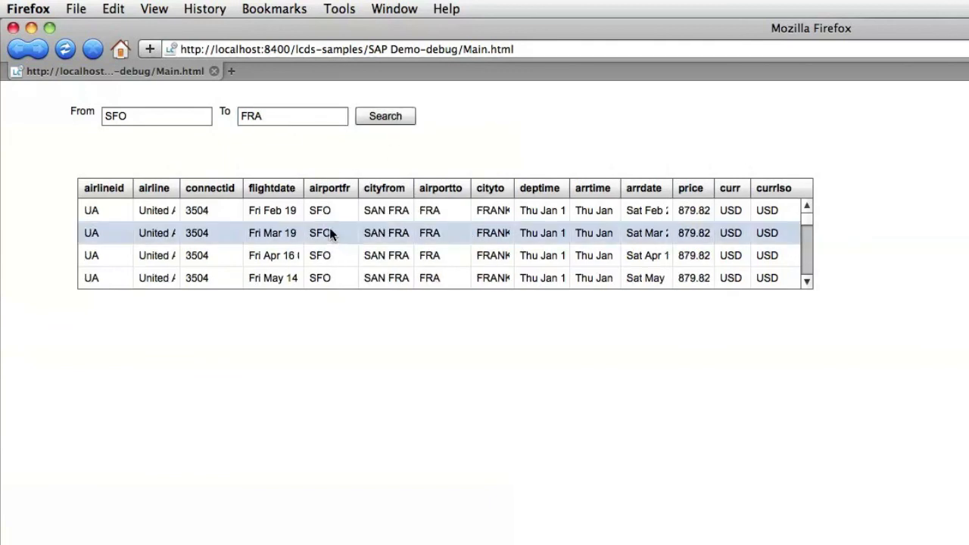
{"action": "left_click", "coordinate": [341, 211]}
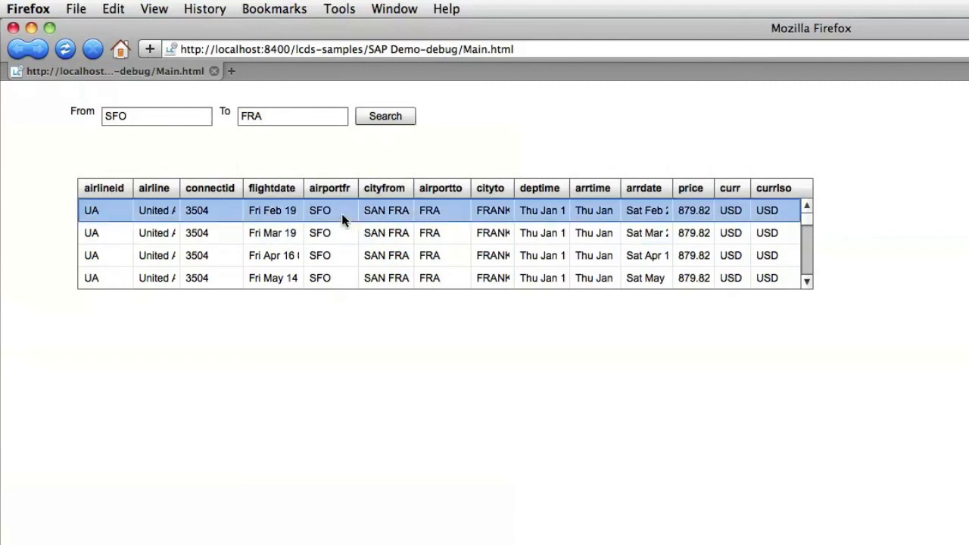